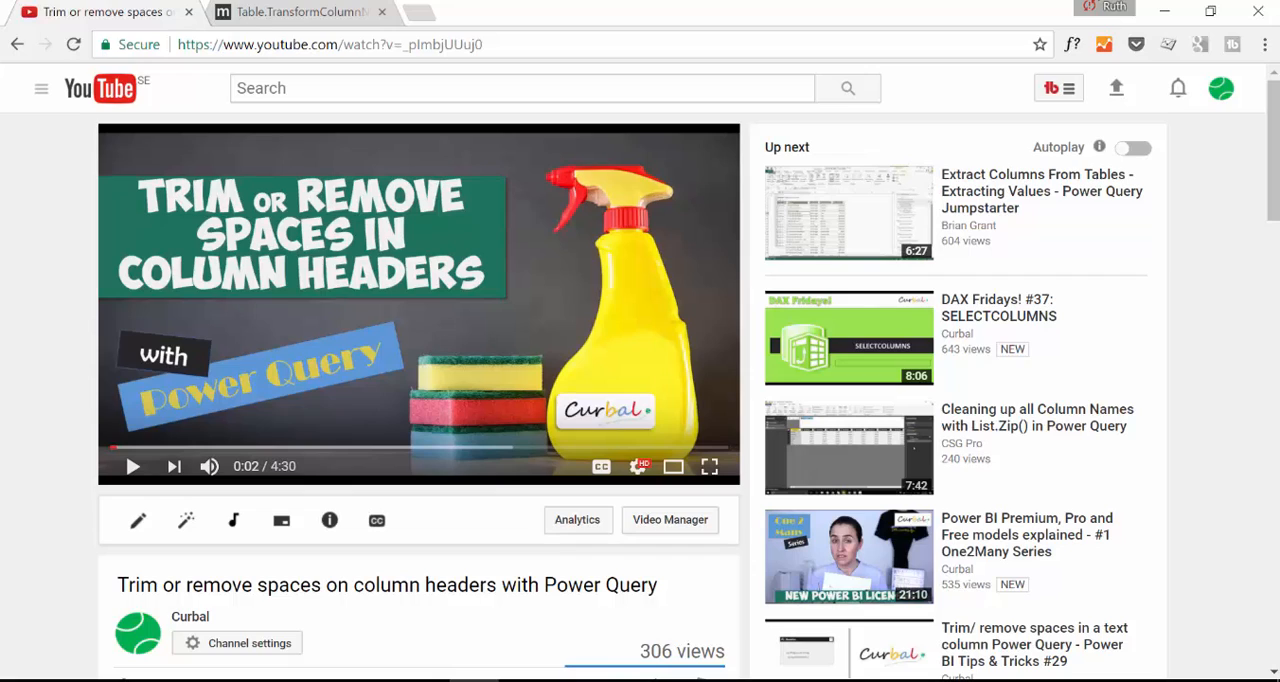
- Find the comment reply and select its Table.TransformColumnNames(Source, Text.Trim) formula text
{"action": "scroll", "scroll_direction": "down", "scroll_amount": 3}
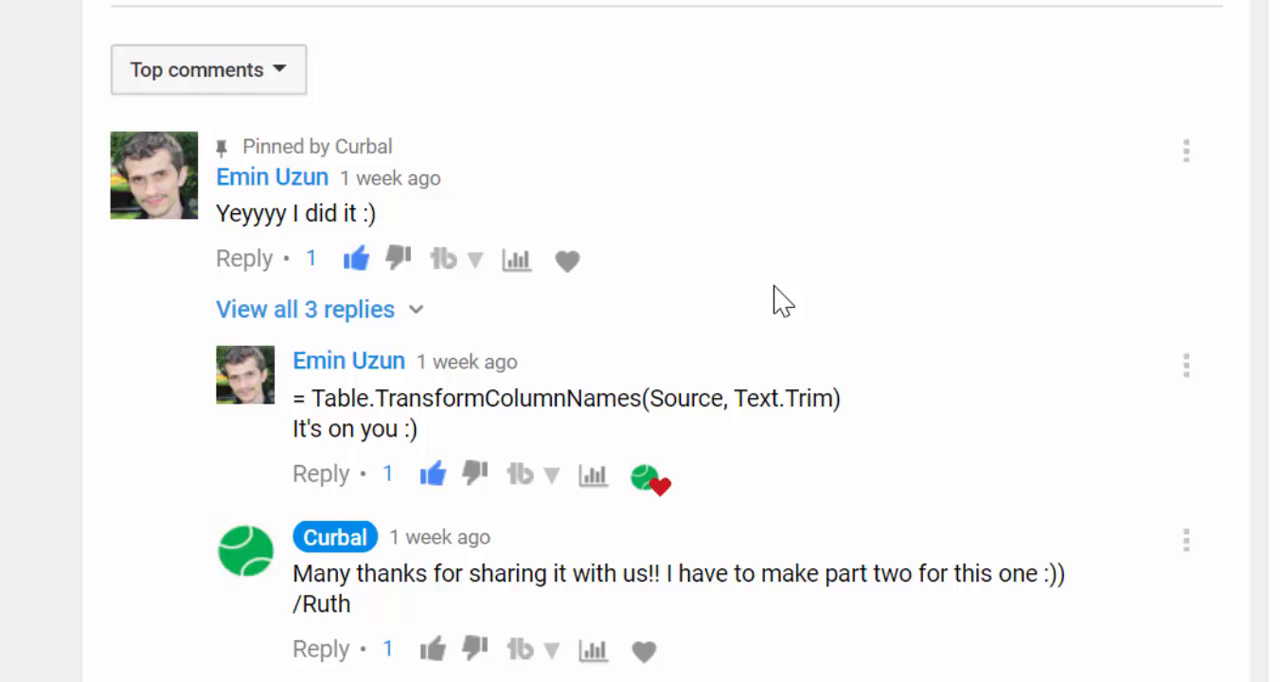
{"action": "mouse_move", "coordinate": [670, 210]}
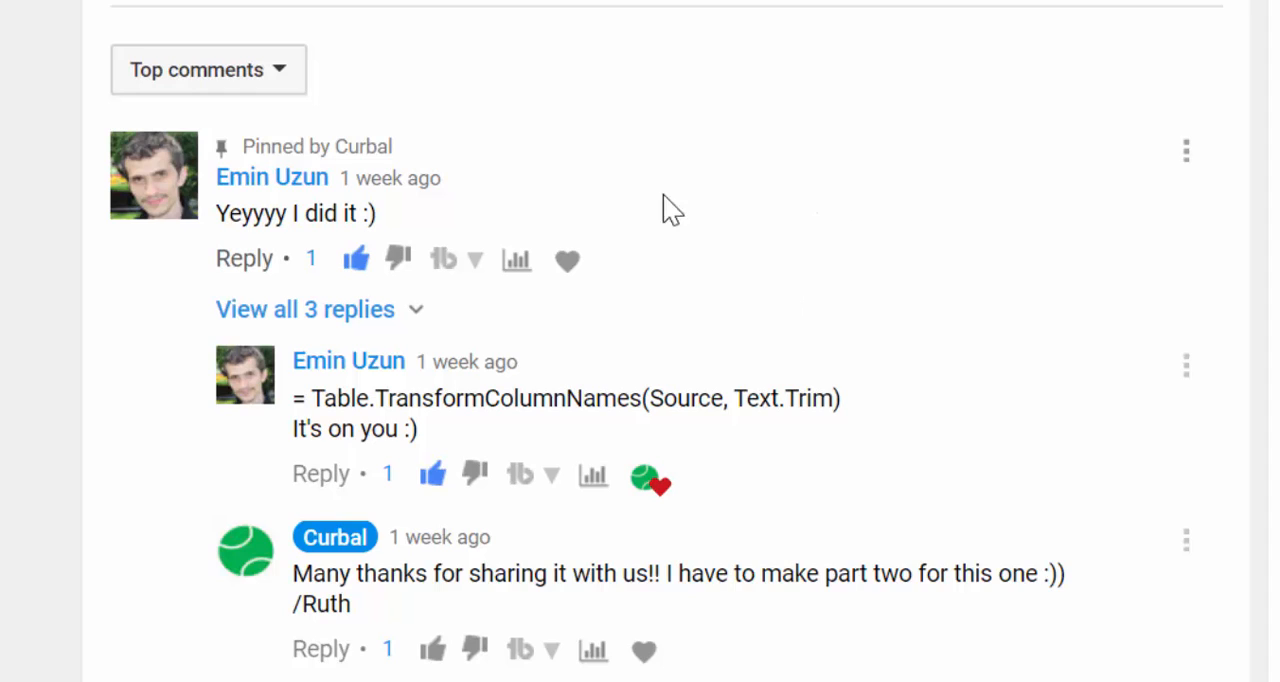
{"action": "mouse_move", "coordinate": [320, 402]}
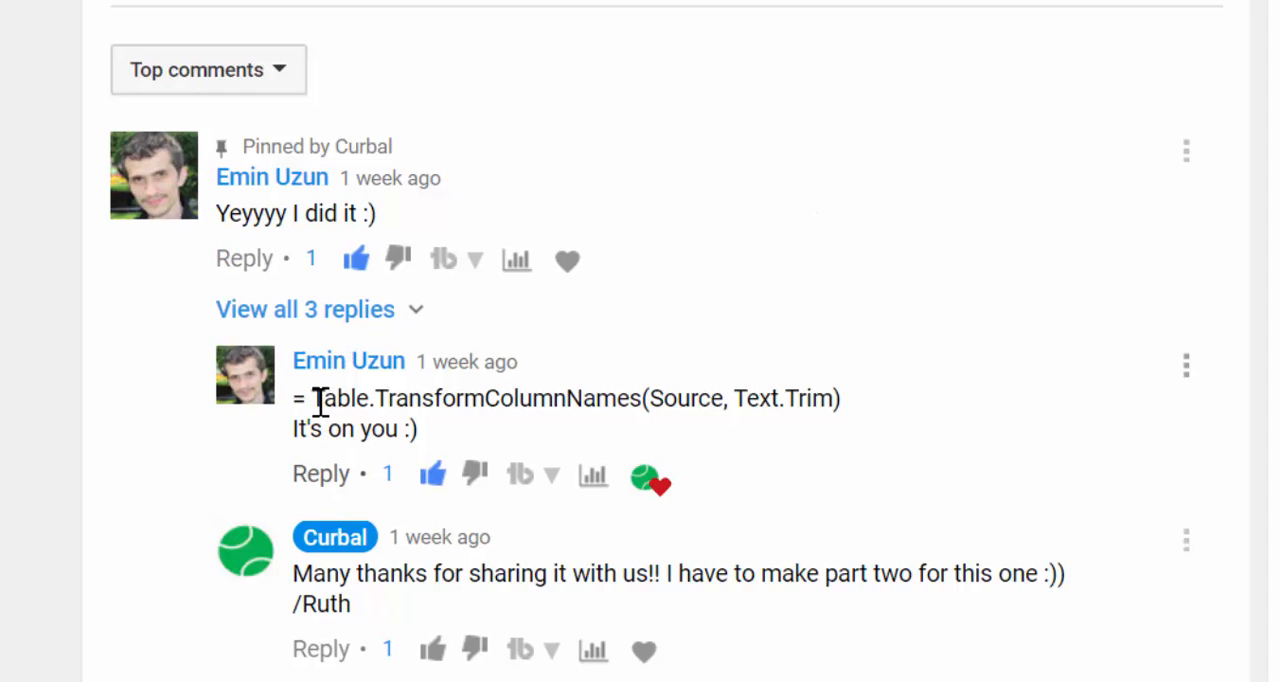
{"action": "left_click_drag", "start_coordinate": [340, 398], "coordinate": [844, 398]}
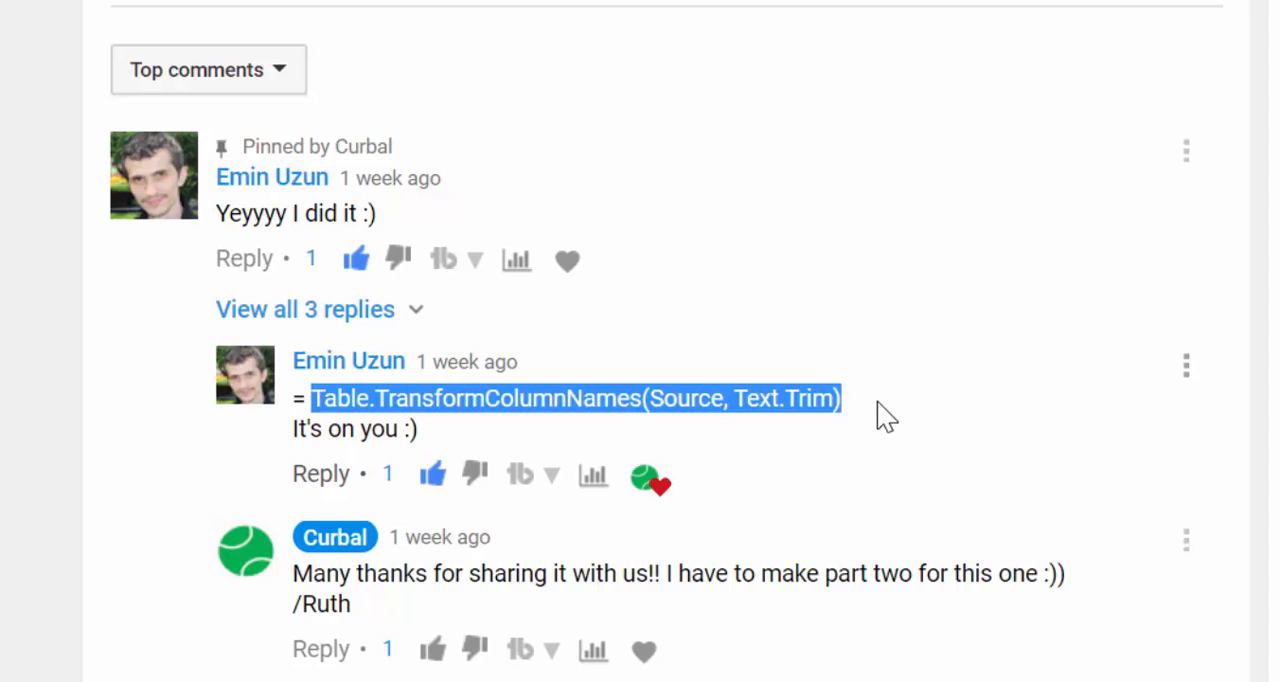
{"action": "mouse_move", "coordinate": [588, 92]}
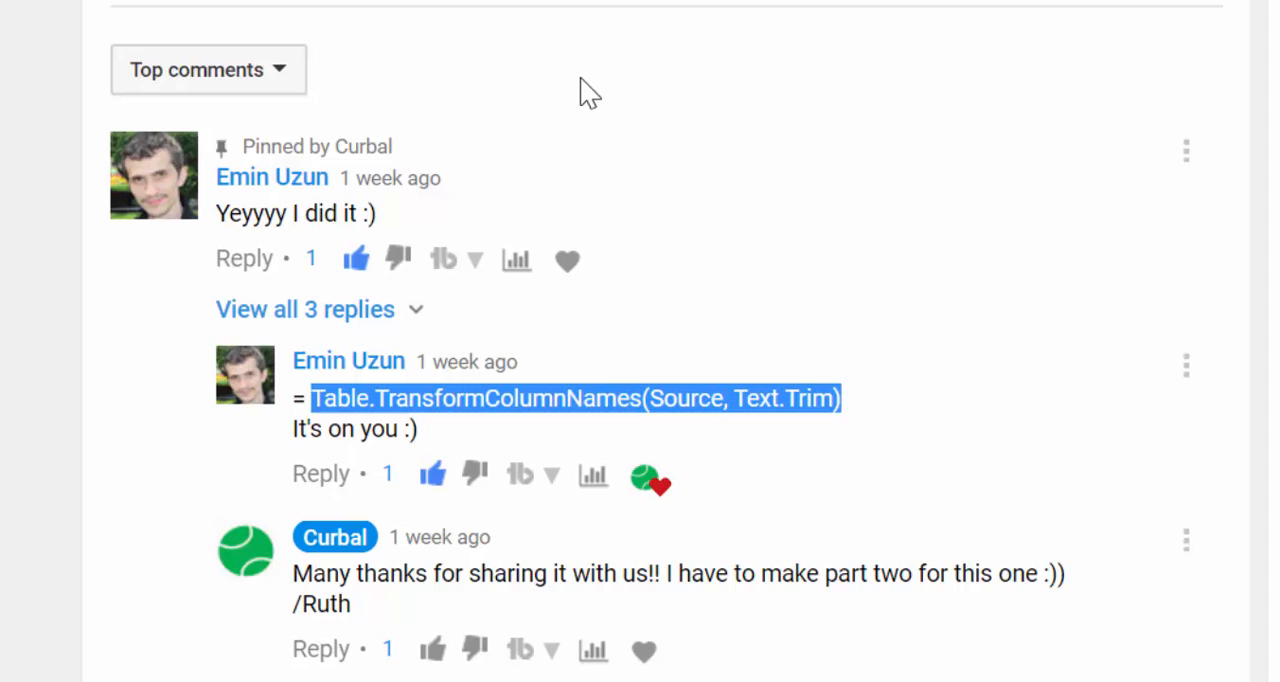
{"action": "scroll", "scroll_direction": "up", "scroll_amount": 3}
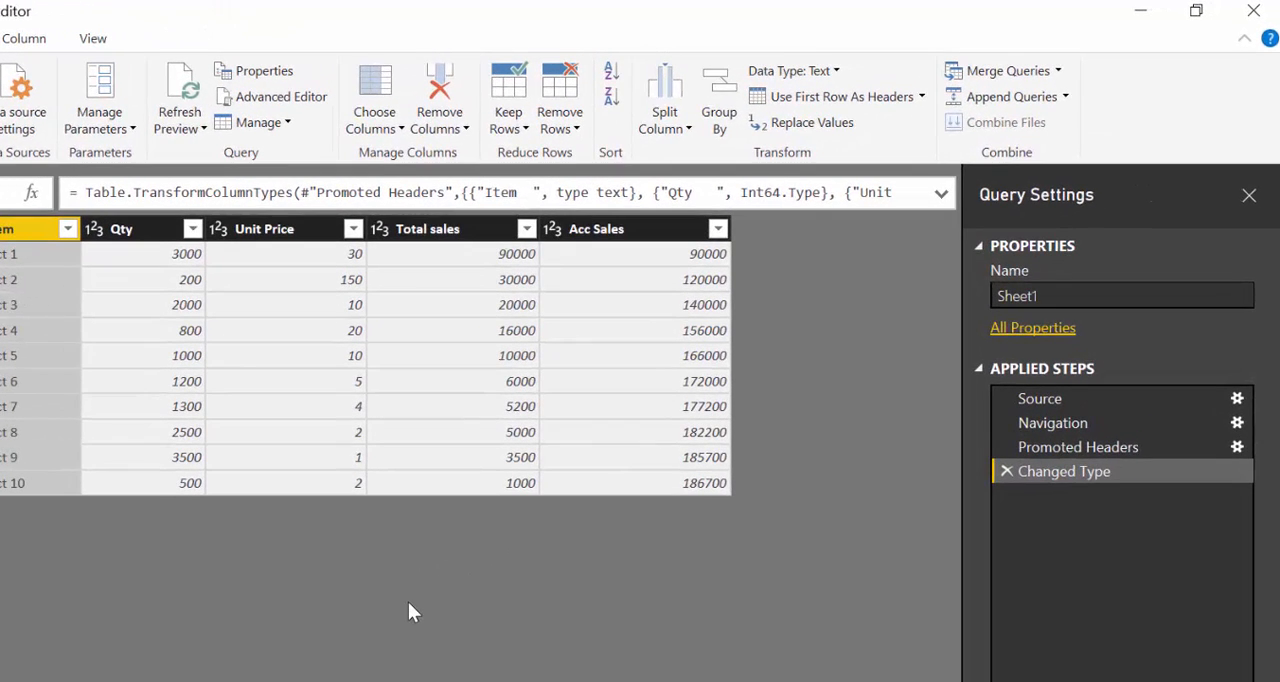
{"action": "mouse_move", "coordinate": [24, 336]}
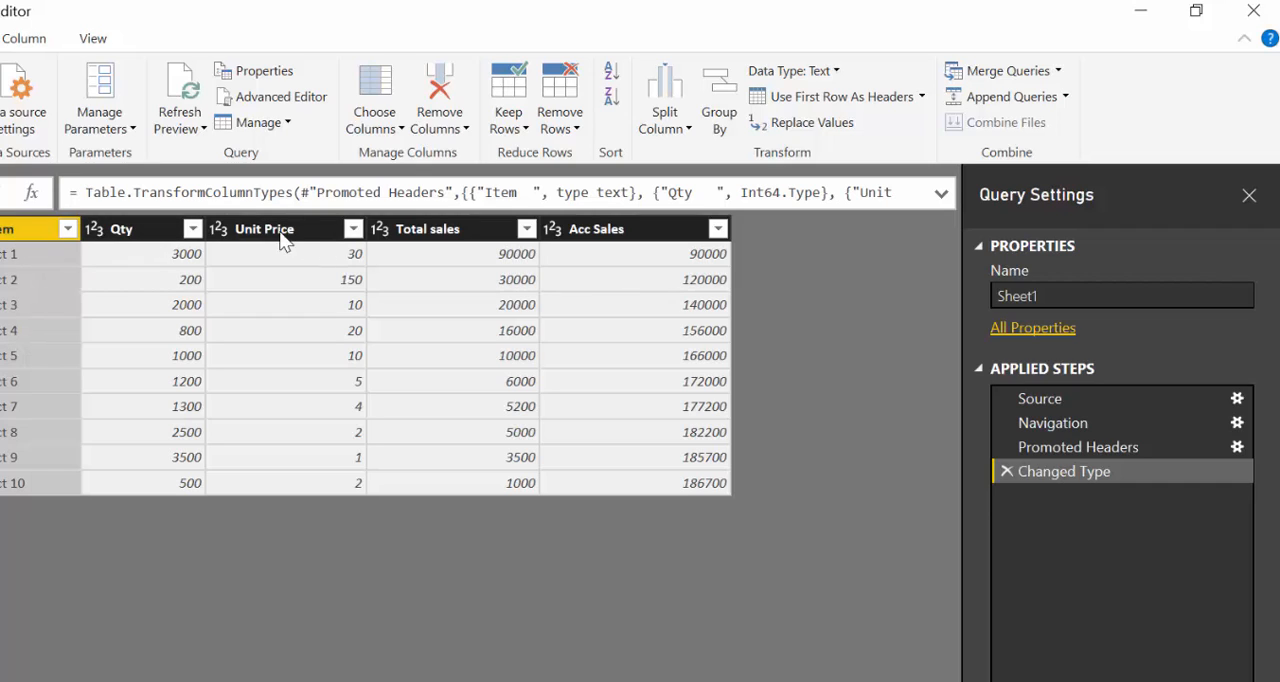
- Reveal the trailing spaces after Acc Sales in the formula bar and start renaming that column
{"action": "left_click", "coordinate": [512, 192]}
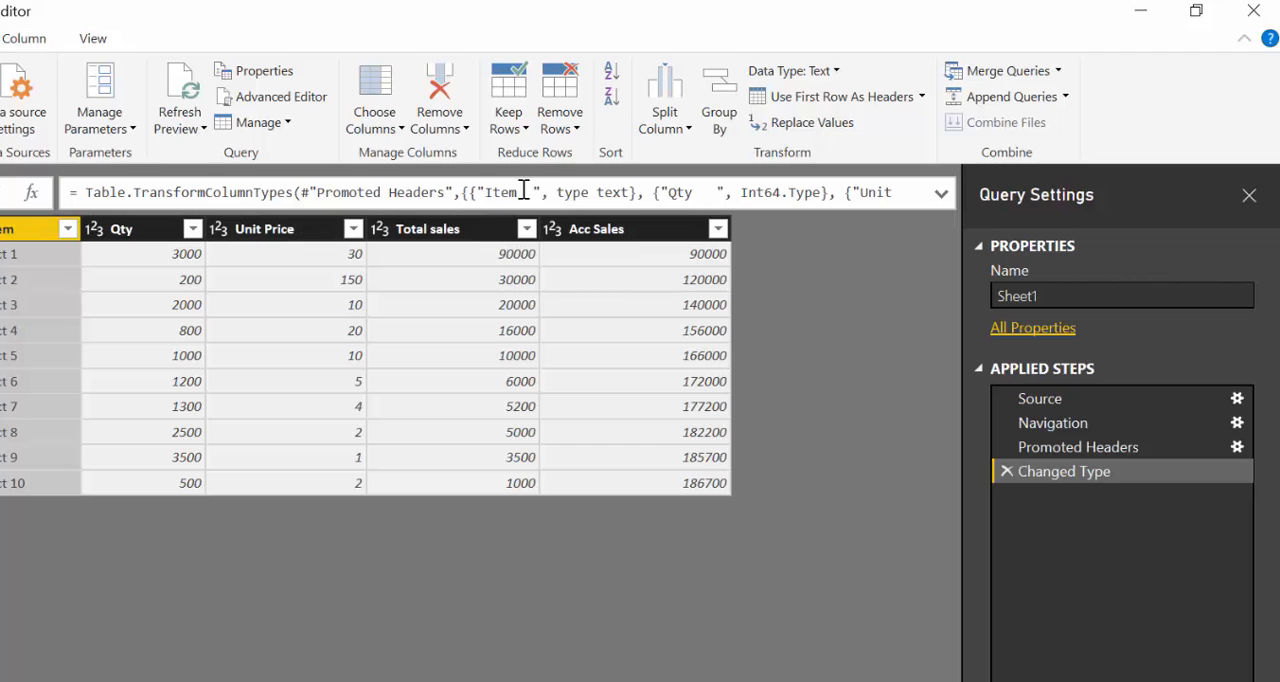
{"action": "left_click", "coordinate": [940, 192]}
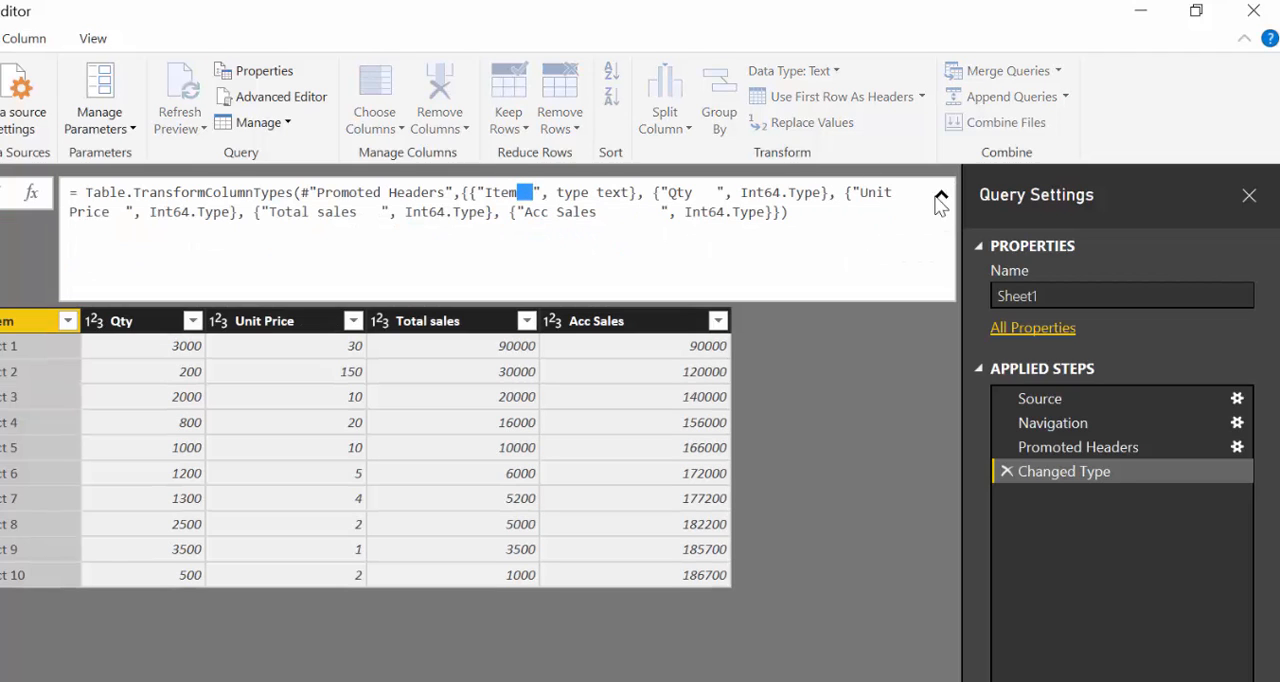
{"action": "double_click", "coordinate": [570, 212]}
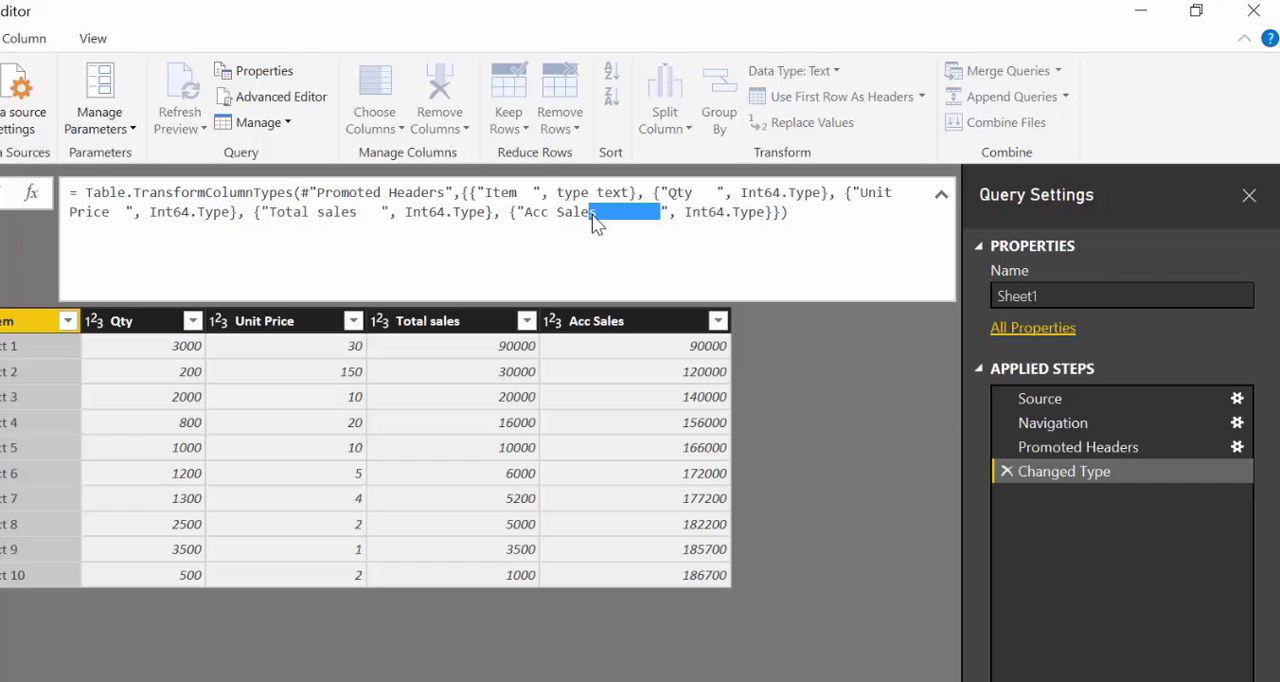
{"action": "left_click", "coordinate": [596, 320]}
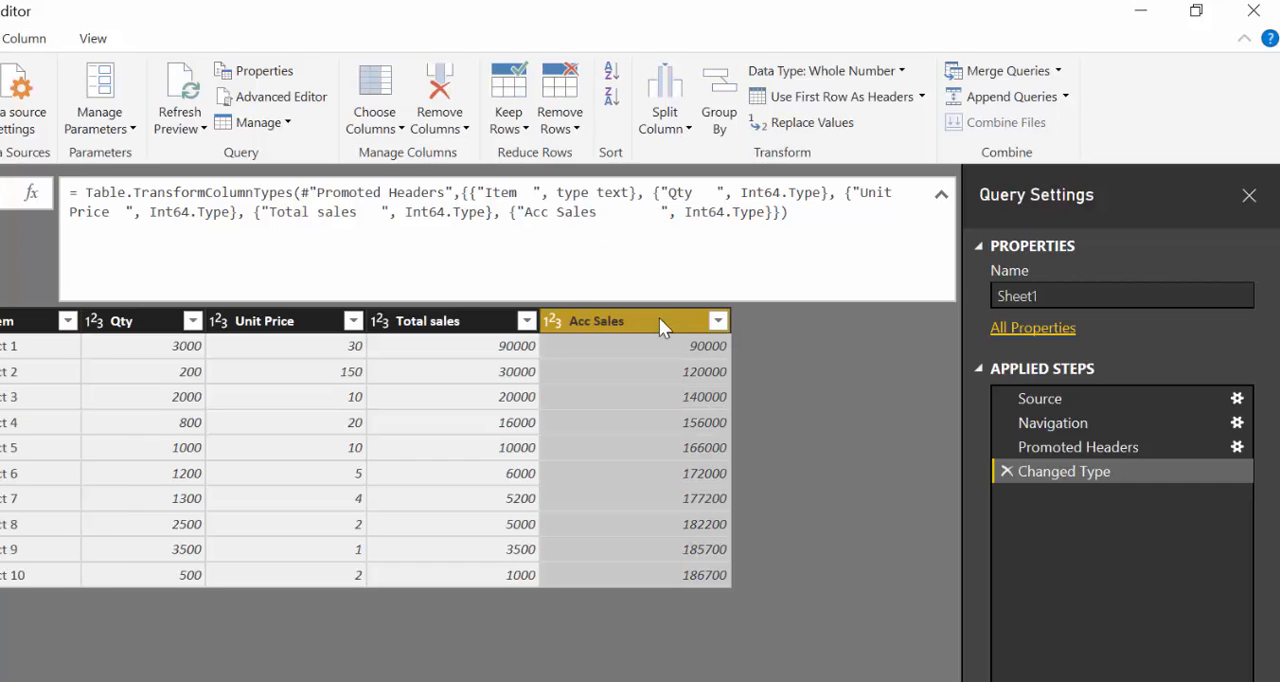
{"action": "double_click", "coordinate": [596, 320]}
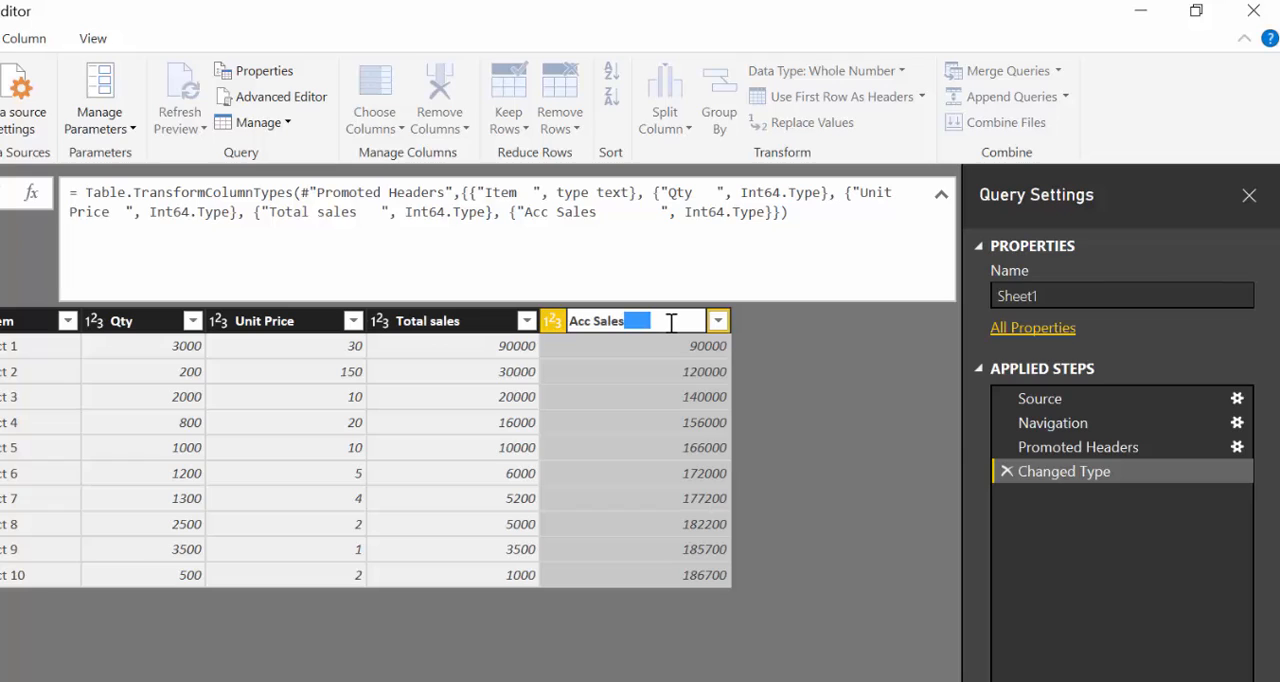
{"action": "mouse_move", "coordinate": [678, 320]}
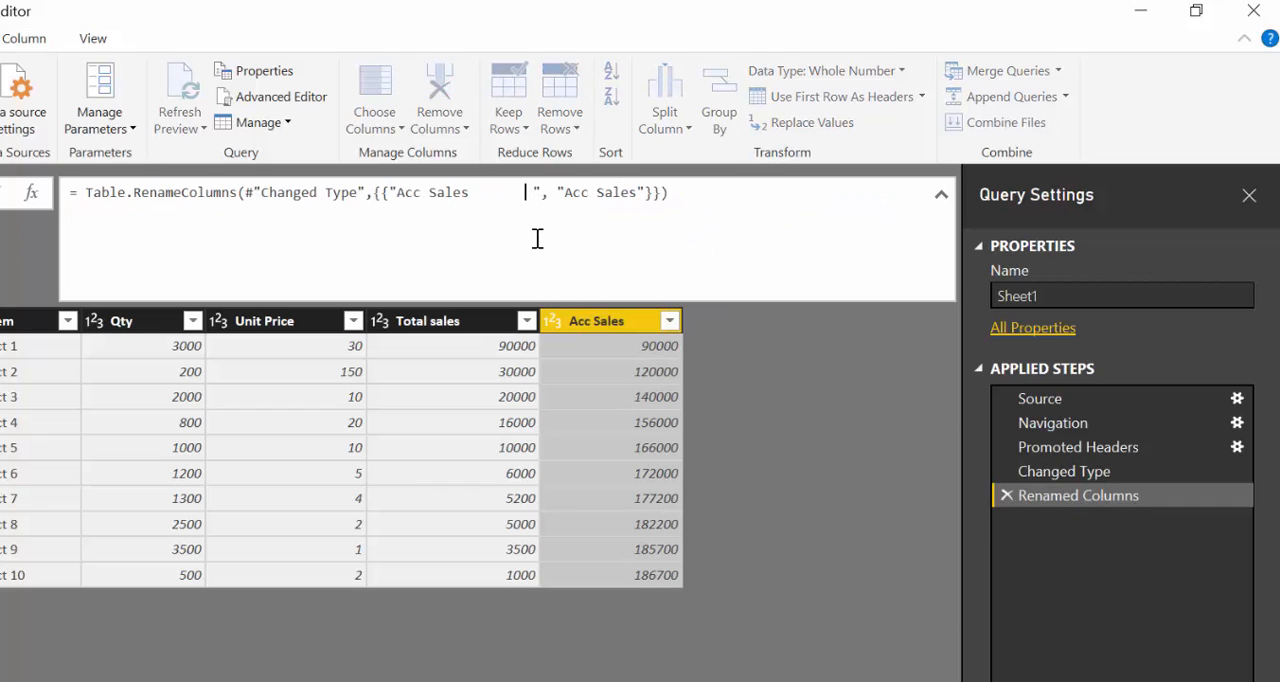
{"action": "mouse_move", "coordinate": [544, 230]}
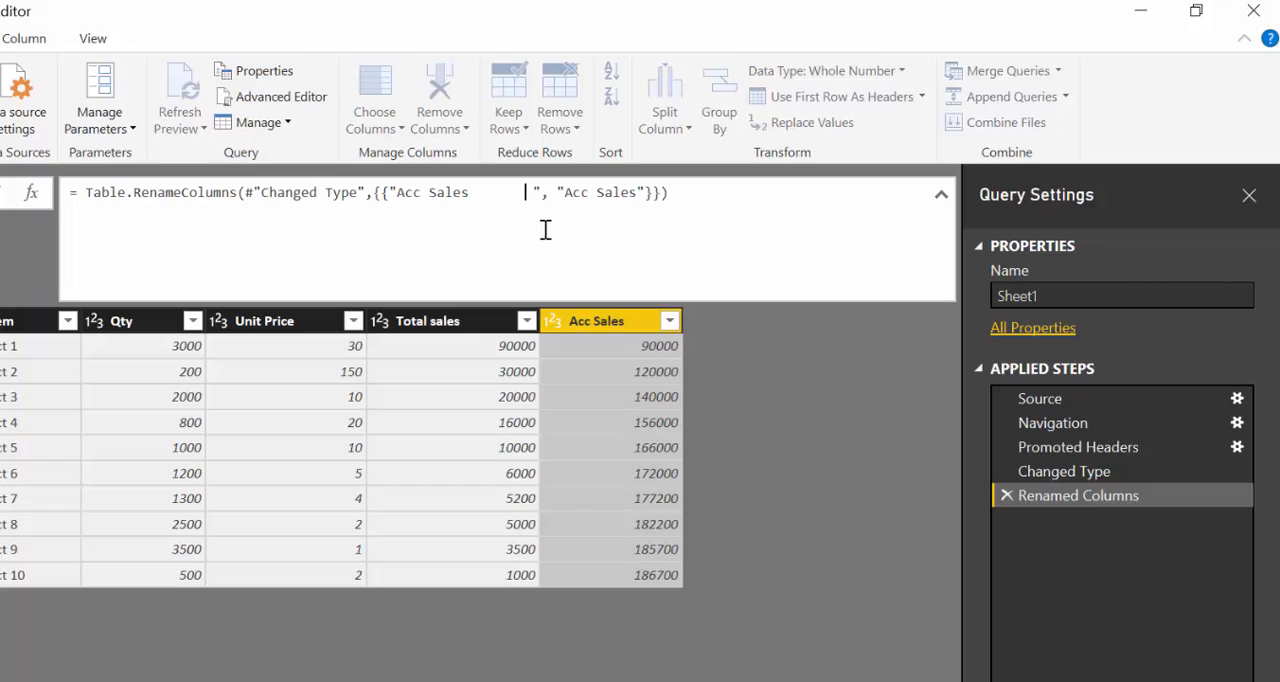
{"action": "mouse_move", "coordinate": [568, 216]}
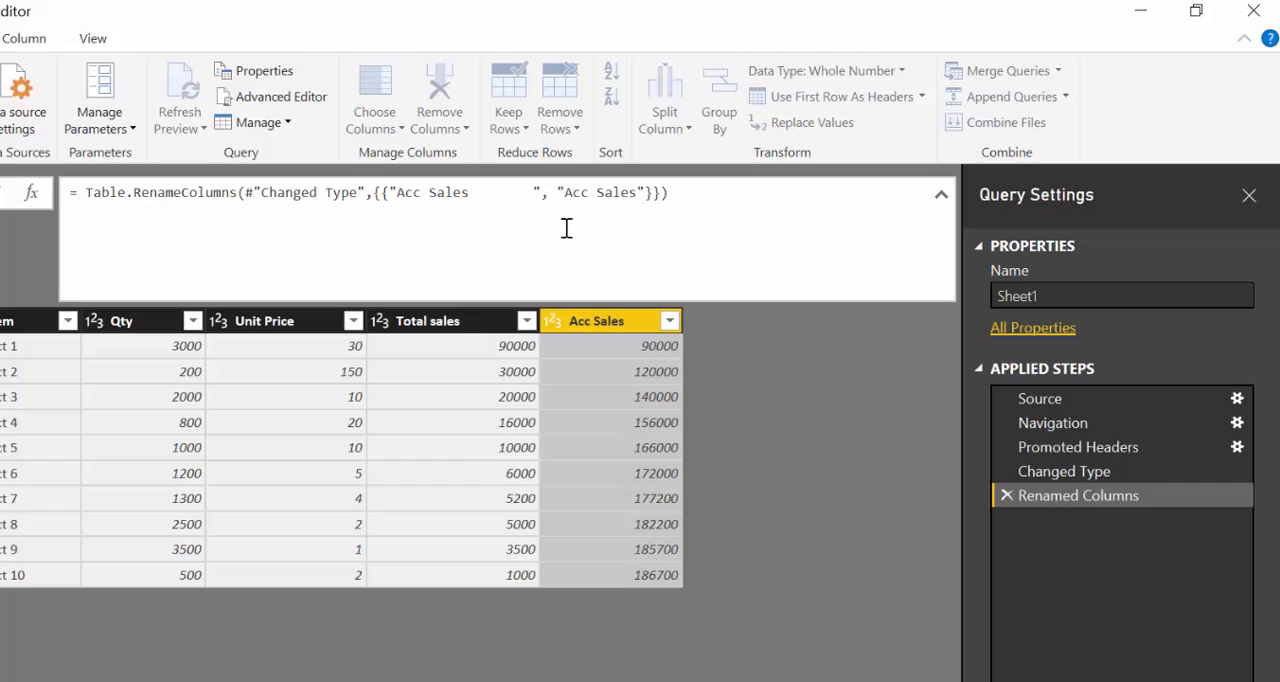
{"action": "mouse_move", "coordinate": [560, 224]}
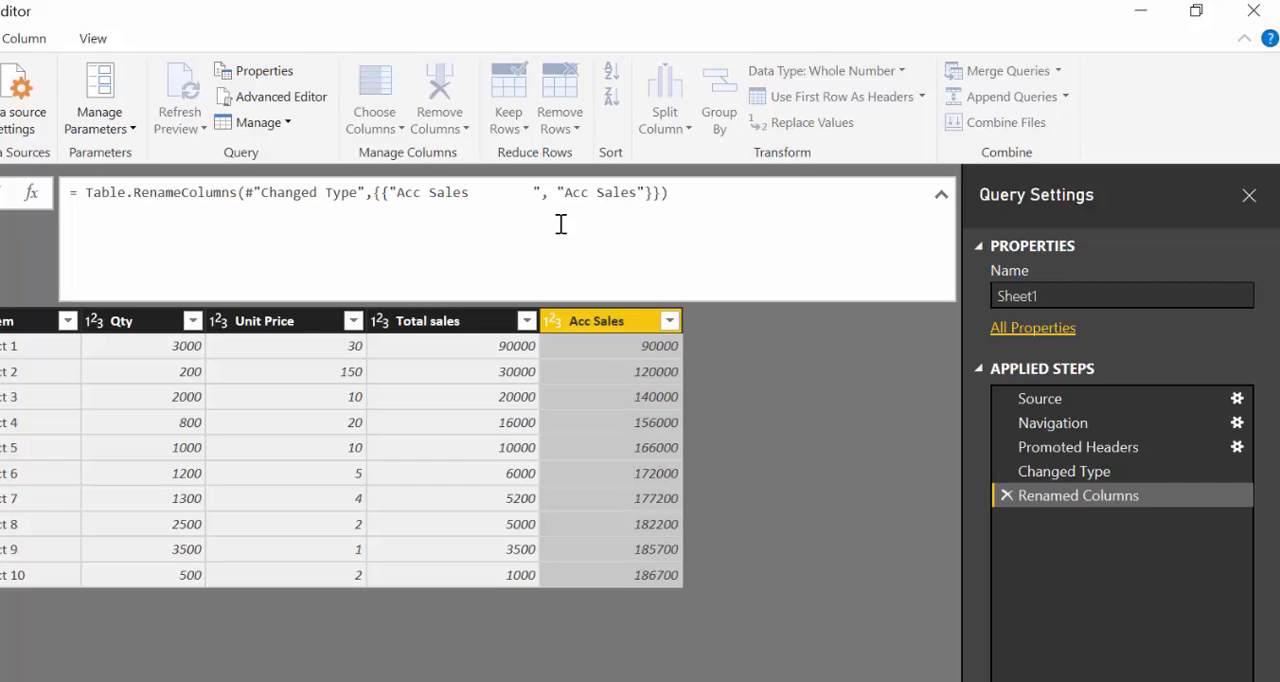
{"action": "mouse_move", "coordinate": [736, 224]}
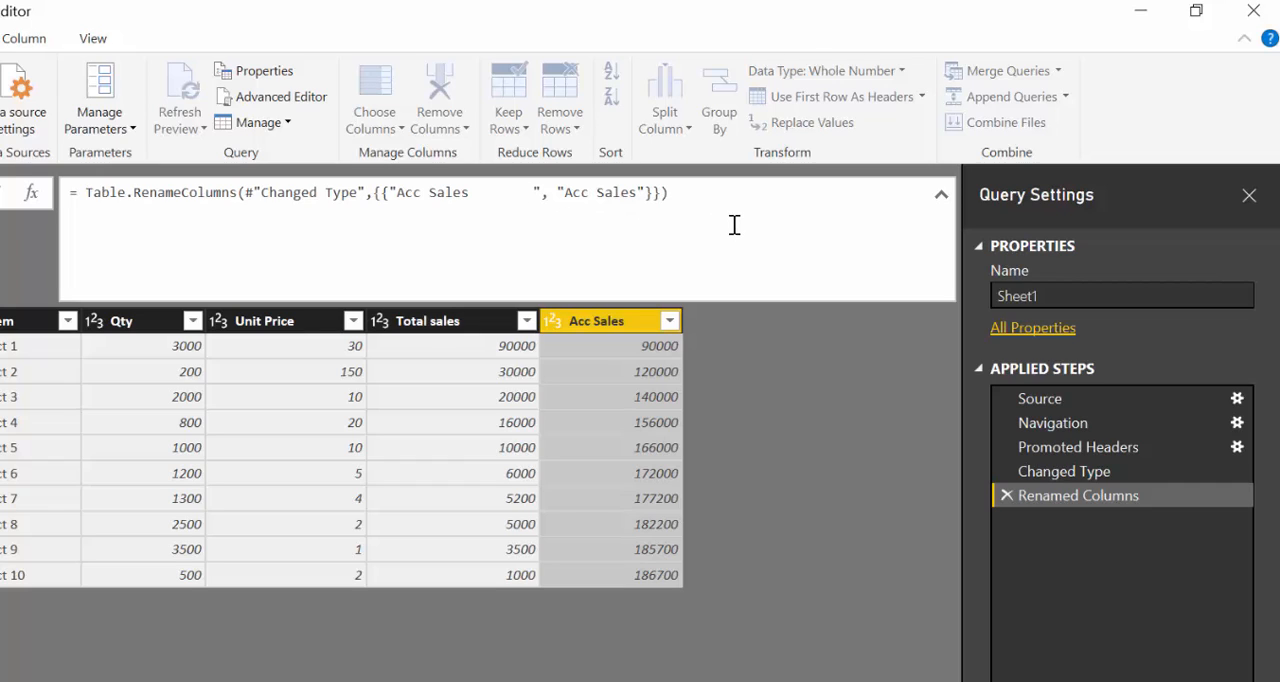
{"action": "mouse_move", "coordinate": [784, 222]}
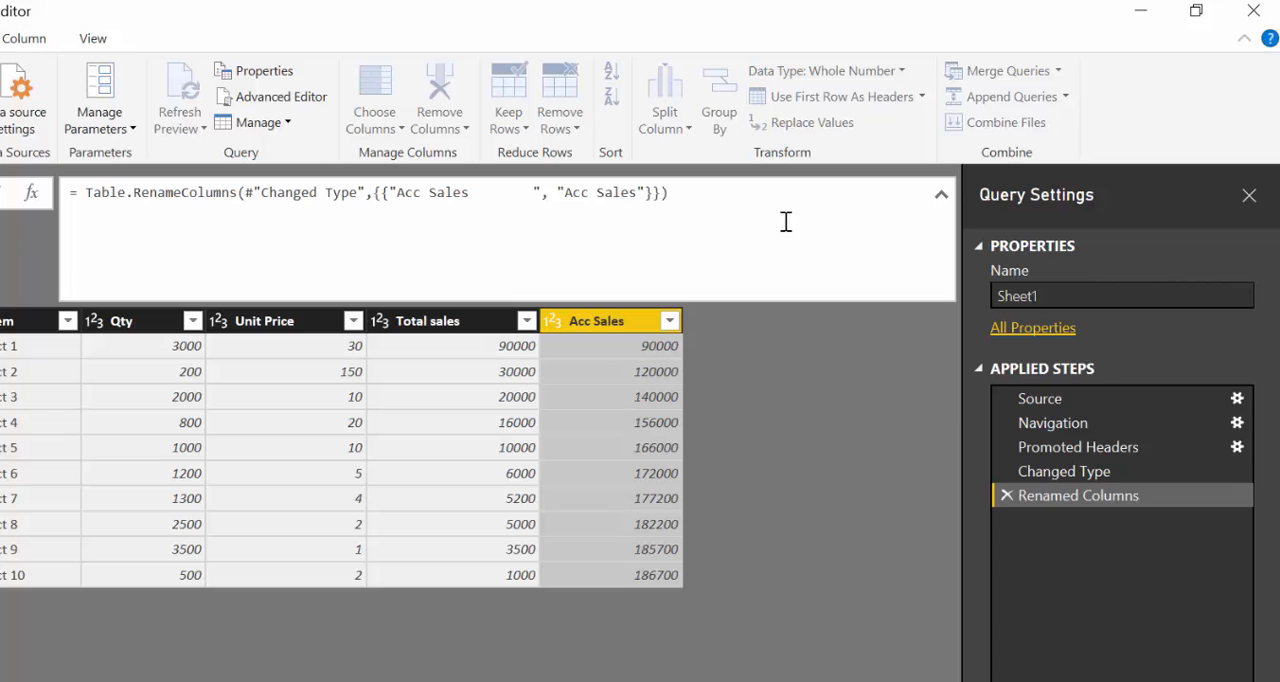
- Return to the Changed Type step and show Sheet1's full M code in the Advanced Editor
{"action": "left_click", "coordinate": [1064, 472]}
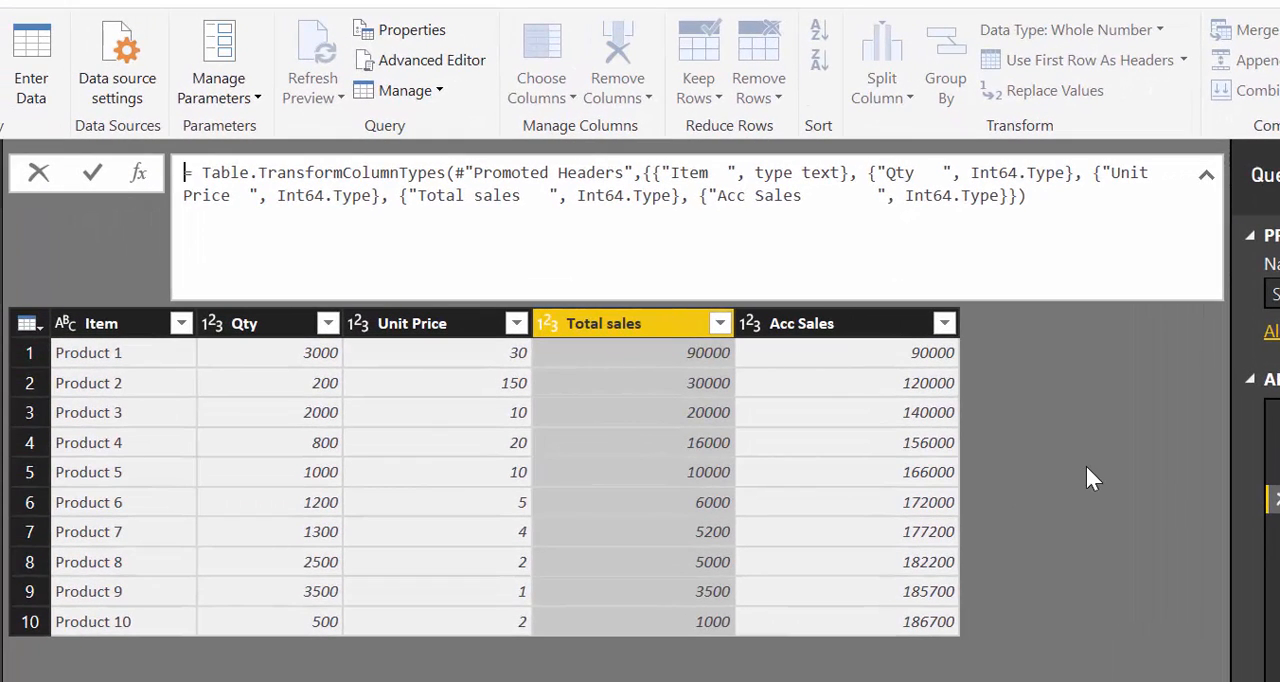
{"action": "mouse_move", "coordinate": [856, 290]}
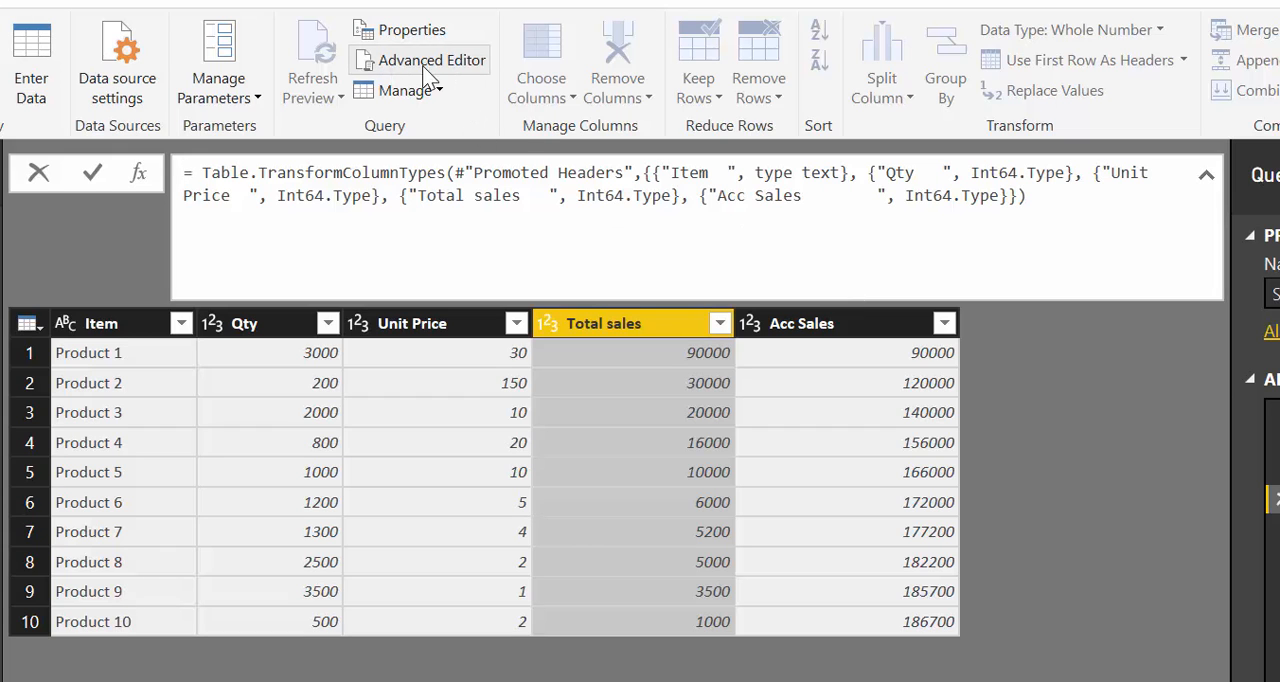
{"action": "left_click", "coordinate": [432, 60]}
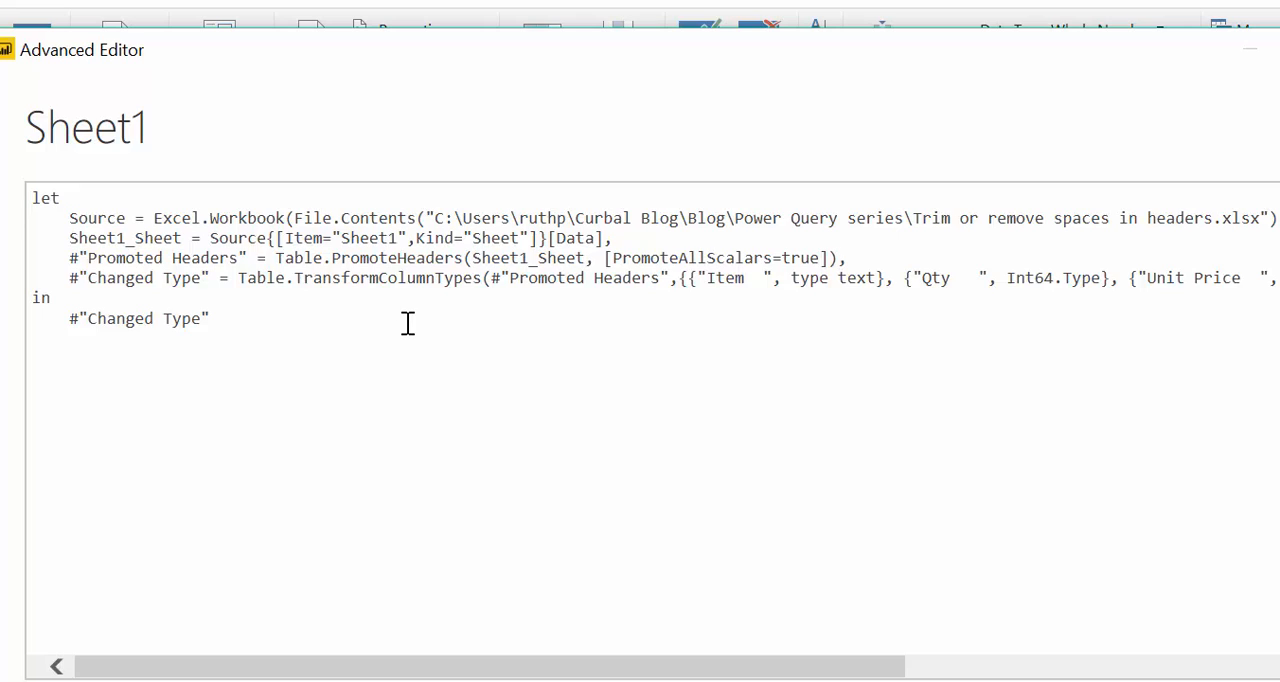
{"action": "mouse_move", "coordinate": [316, 258]}
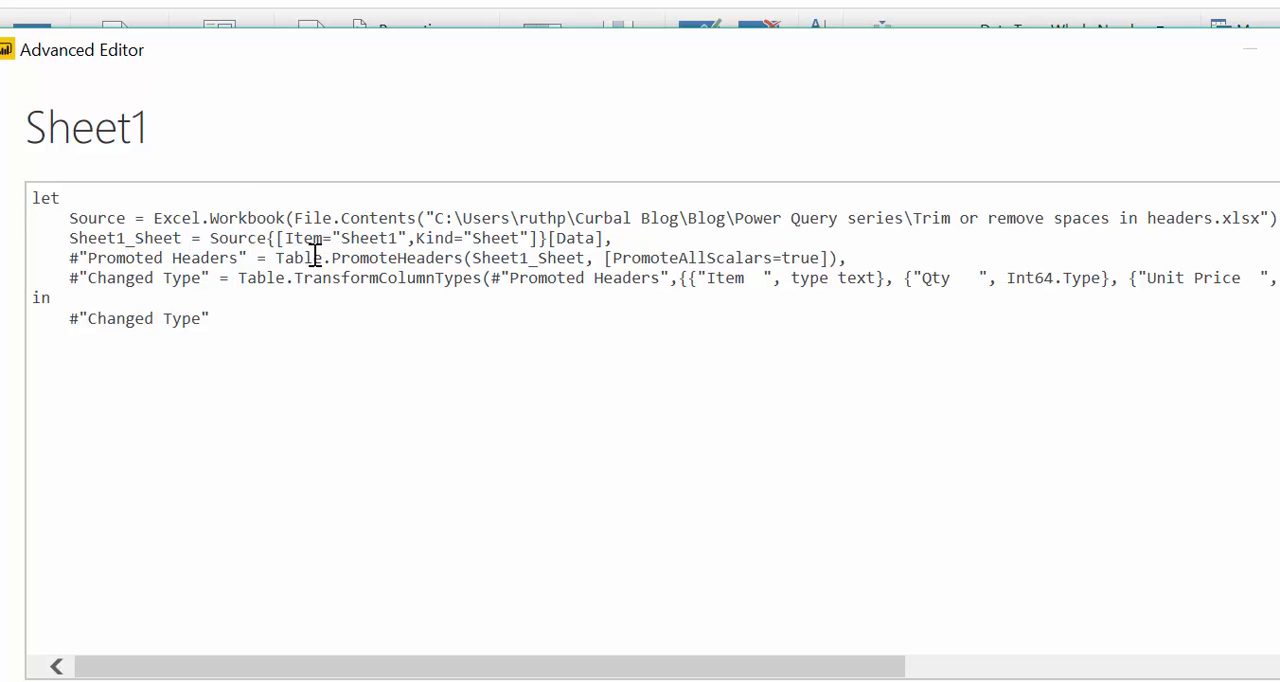
{"action": "mouse_move", "coordinate": [900, 258]}
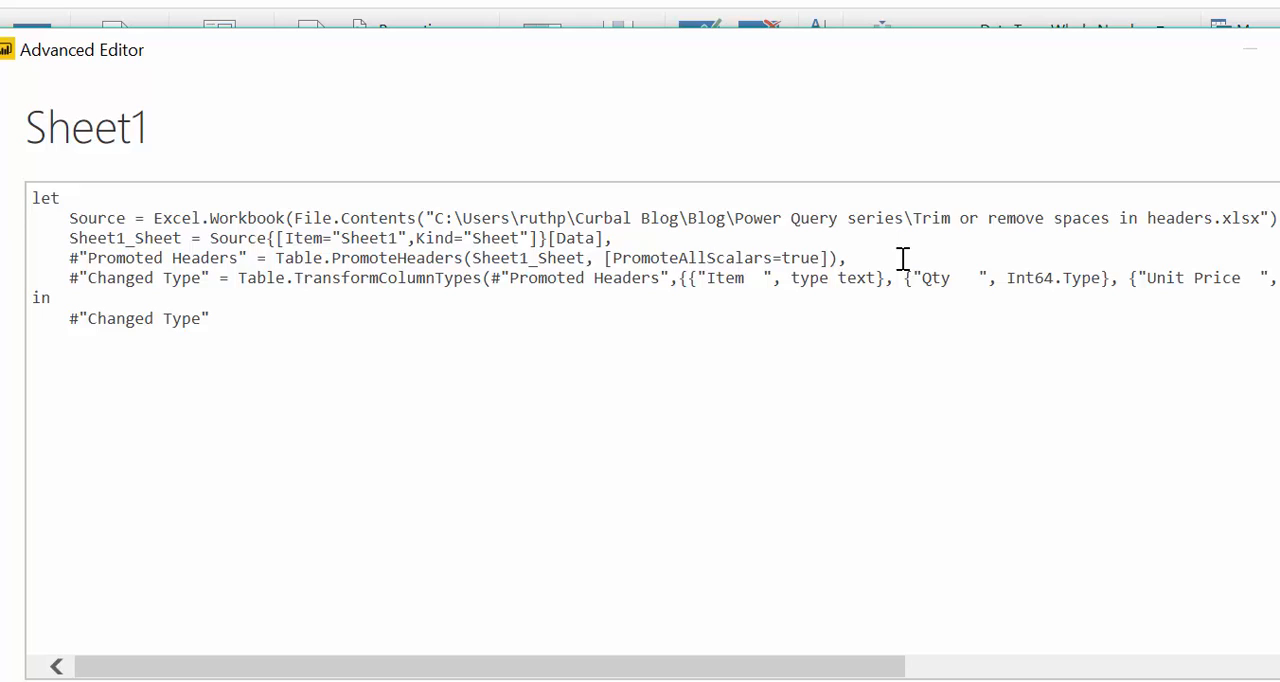
{"action": "mouse_move", "coordinate": [972, 256]}
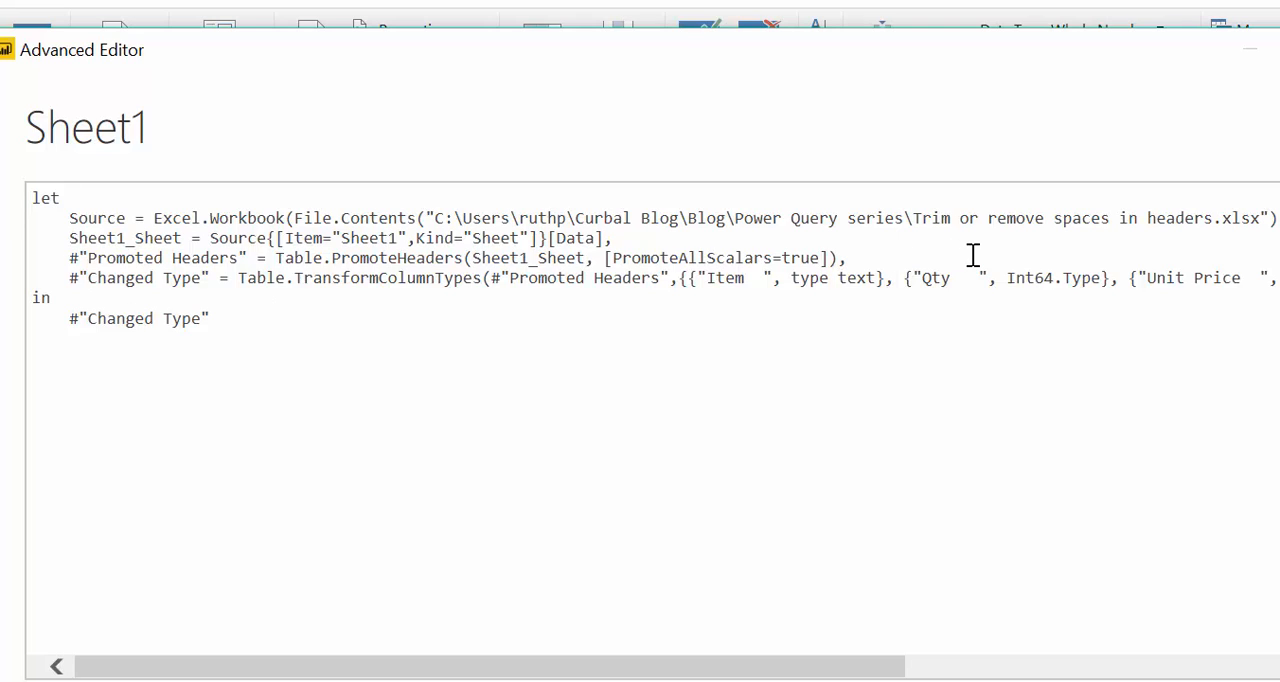
- Write a new line TrimBlanks= Table.TransformColumnNames(Source, Text.Trim) after Promoted Headers
{"action": "type", "text": "T"}
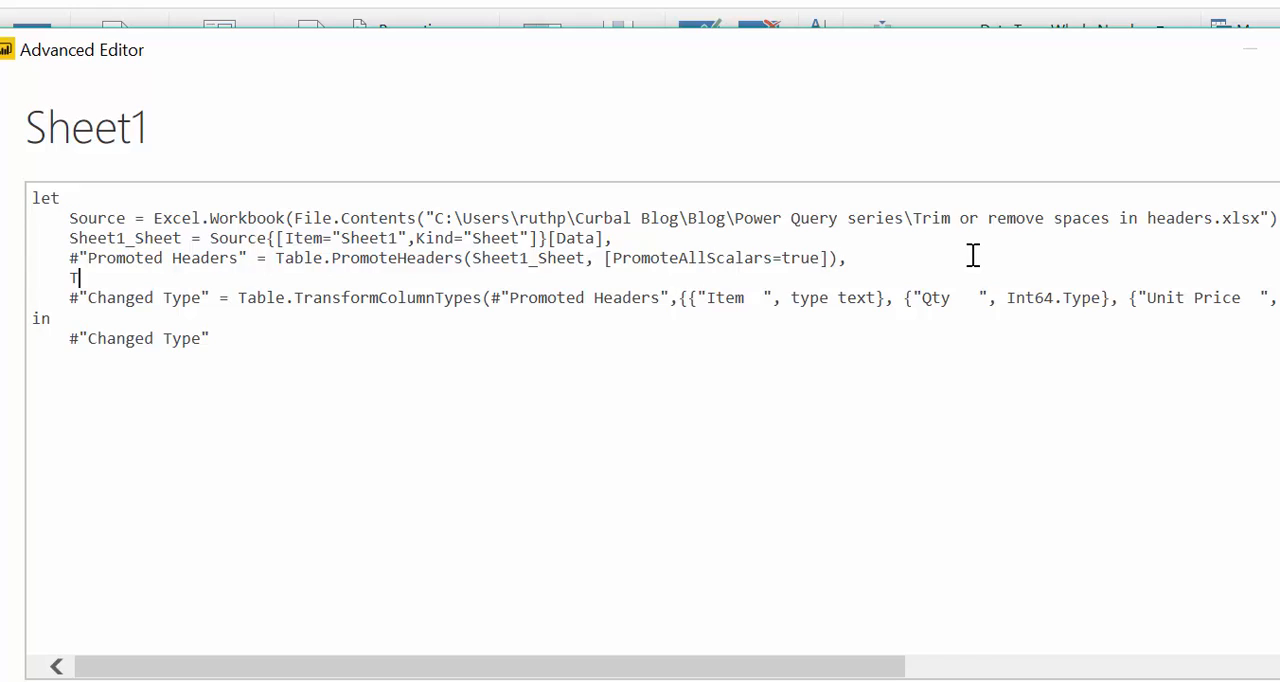
{"action": "type", "text": "rim"}
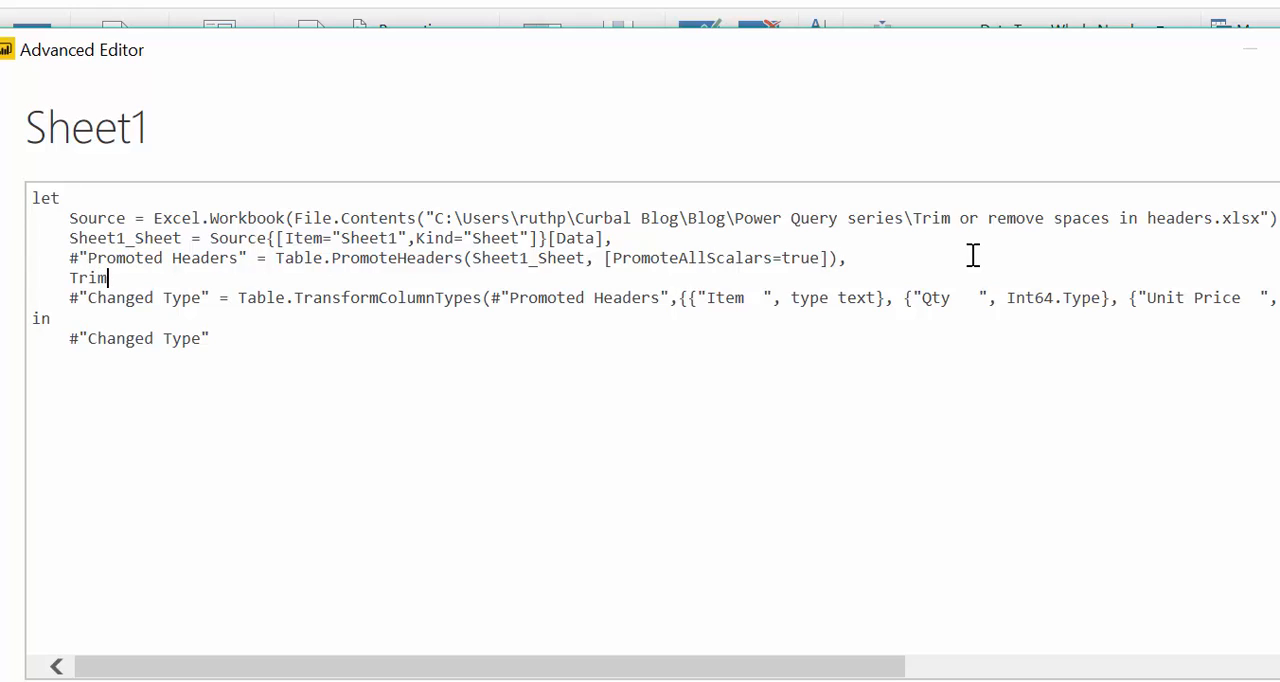
{"action": "type", "text": "Bl"}
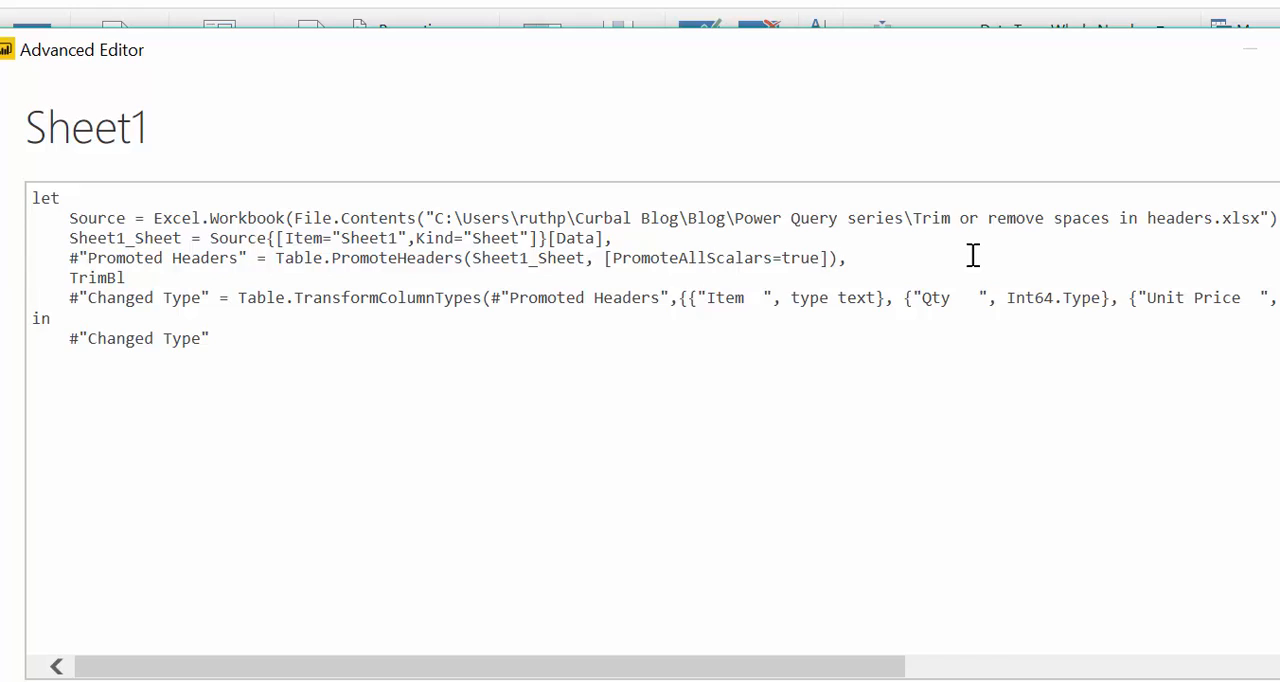
{"action": "type", "text": "anks="}
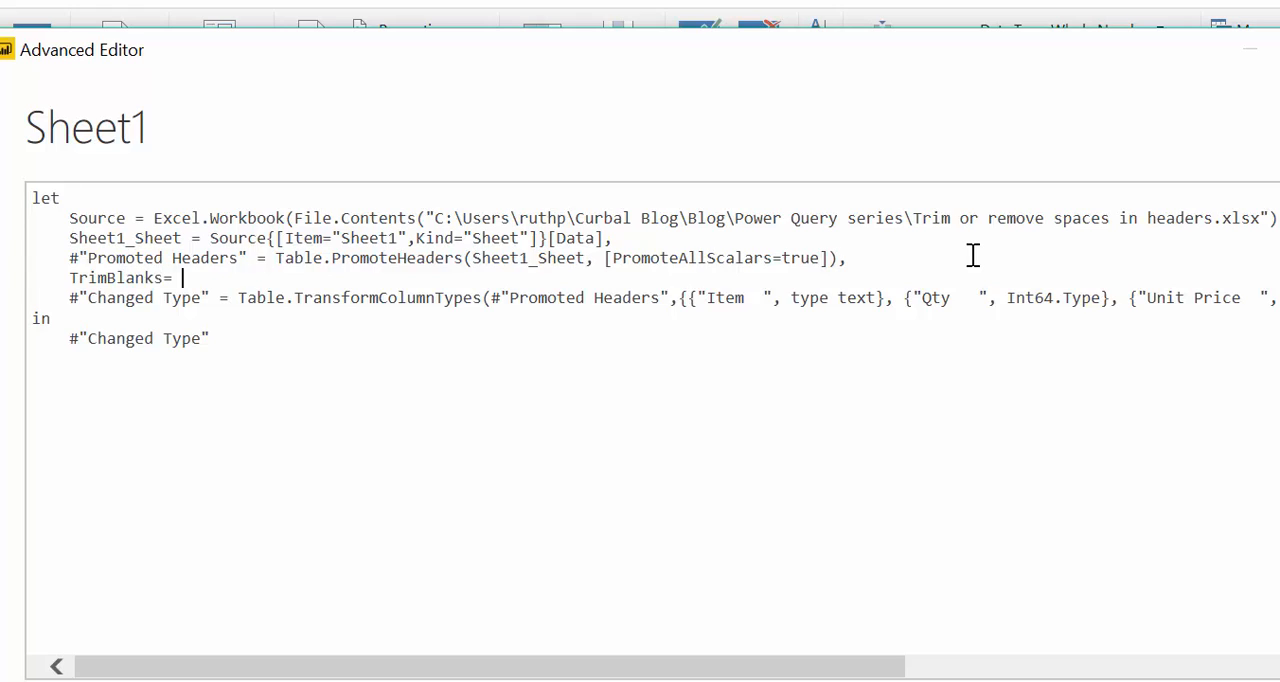
{"action": "type", "text": "#\"Promoted Headers\""}
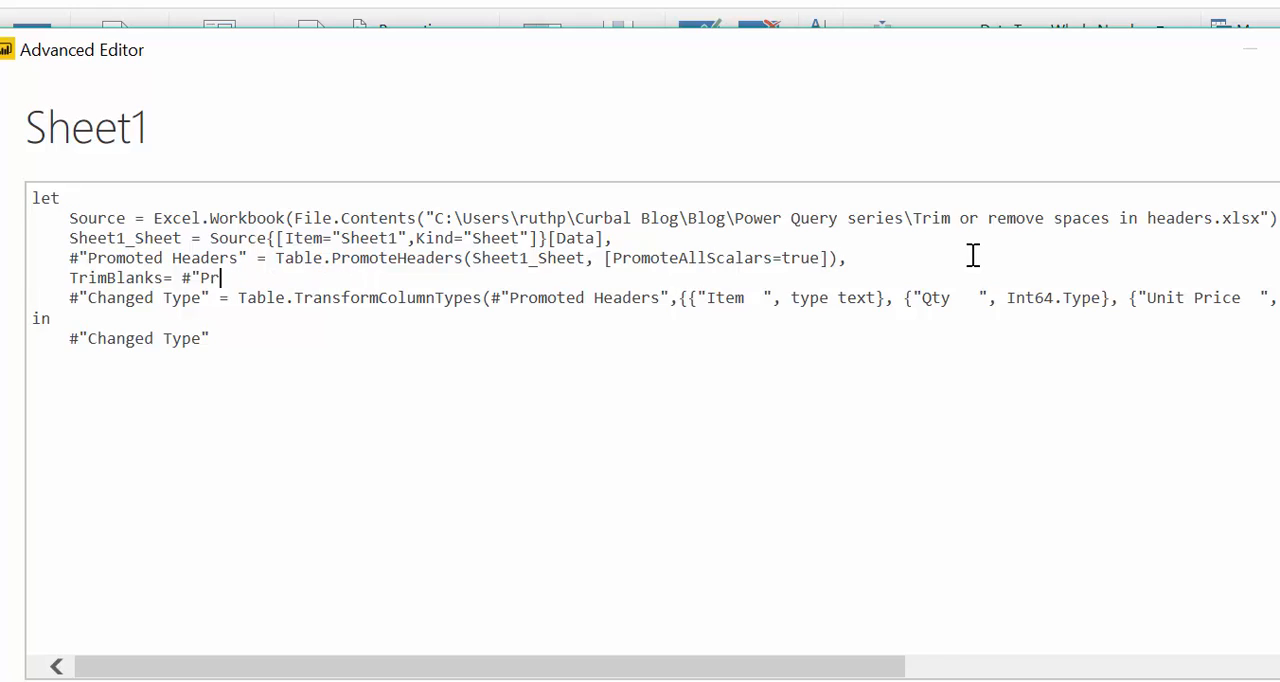
{"action": "key", "text": "Backspace"}
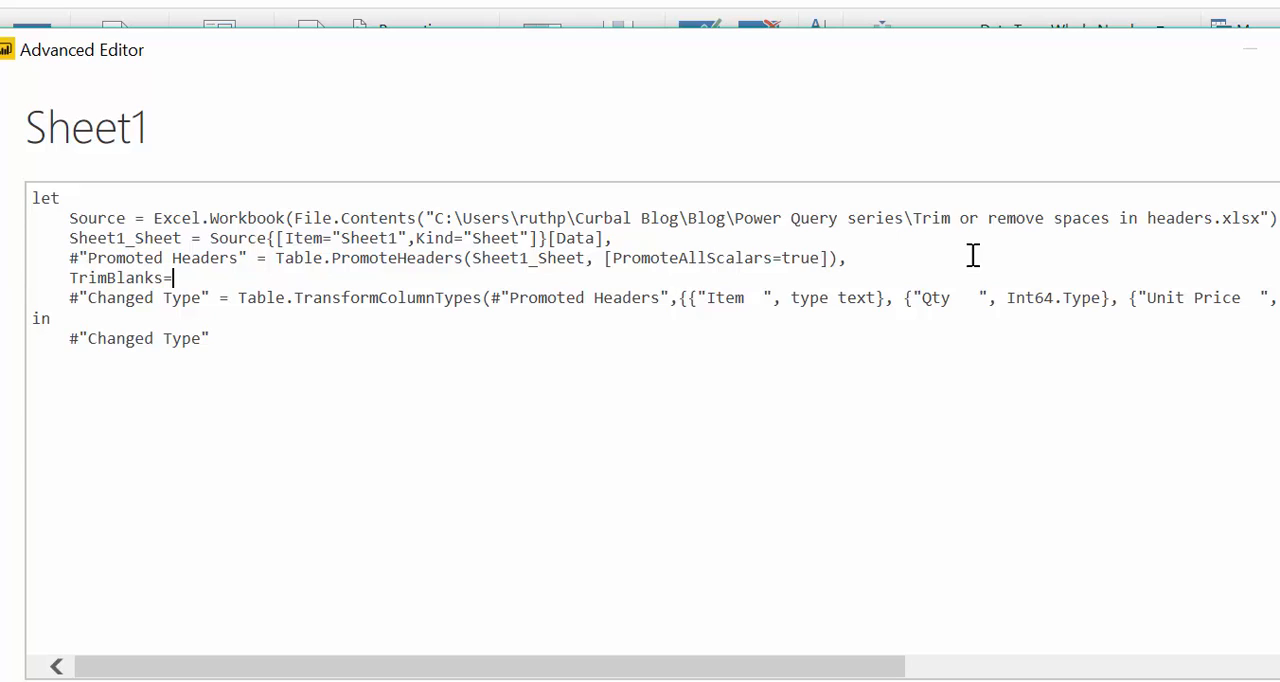
{"action": "mouse_move", "coordinate": [600, 190]}
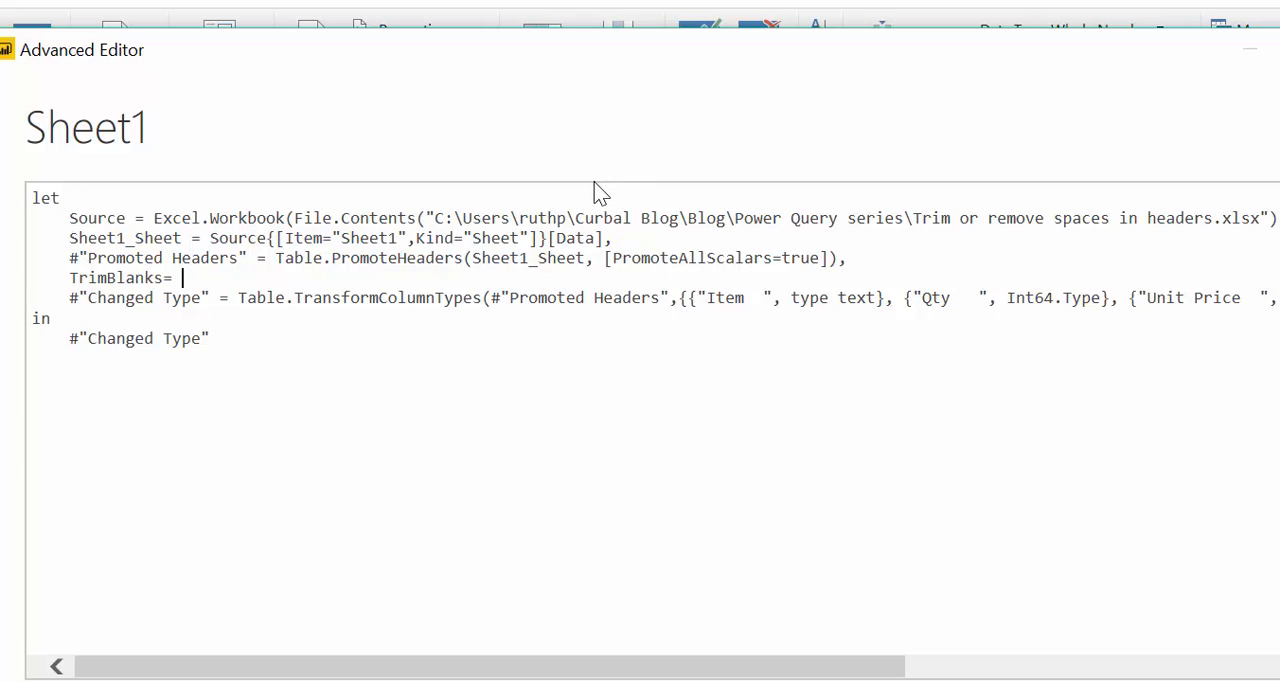
{"action": "type", "text": "Table.TransformColumnNames(Source, Text.Trim)"}
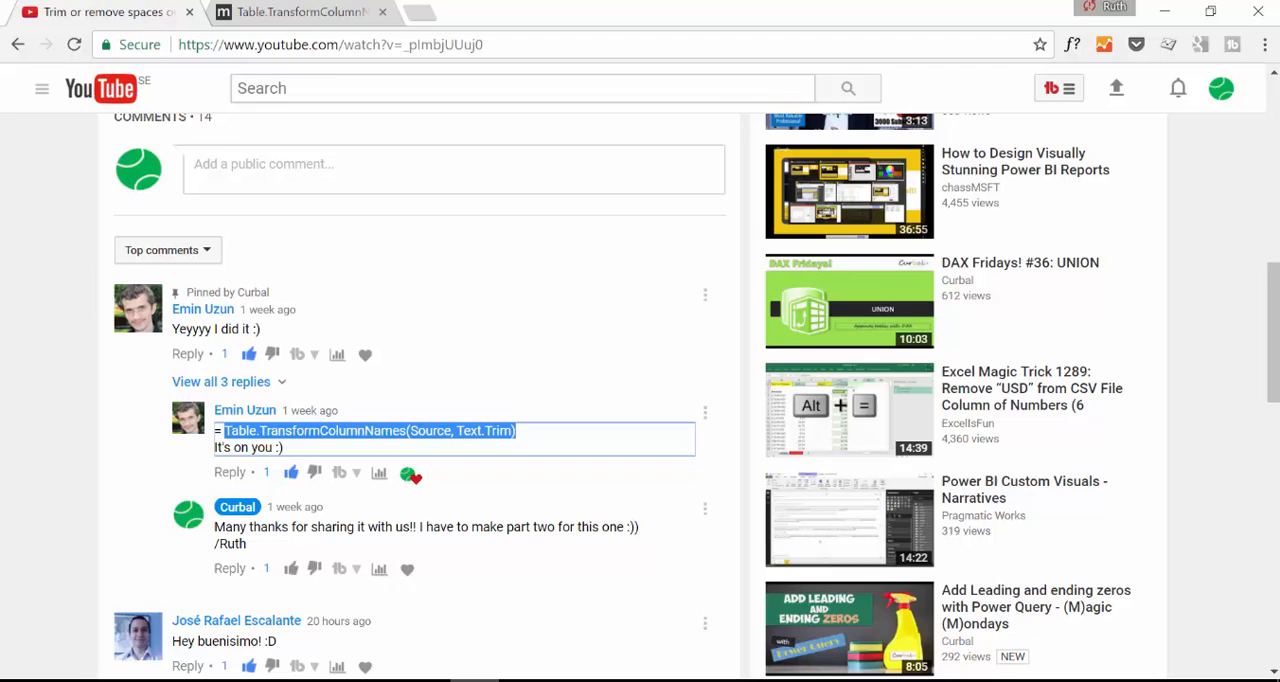
- Read the About section of the Table.TransformColumnNames Microsoft Docs page
{"action": "left_click", "coordinate": [296, 12]}
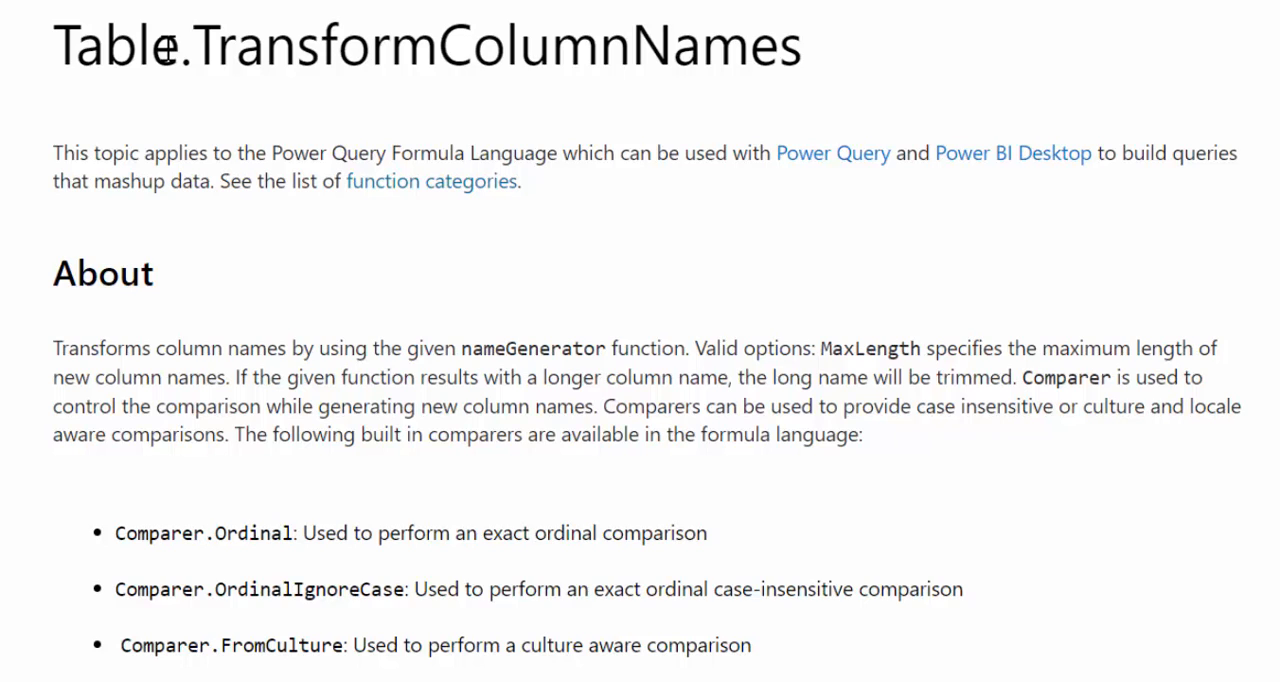
{"action": "left_click_drag", "start_coordinate": [156, 348], "coordinate": [432, 352]}
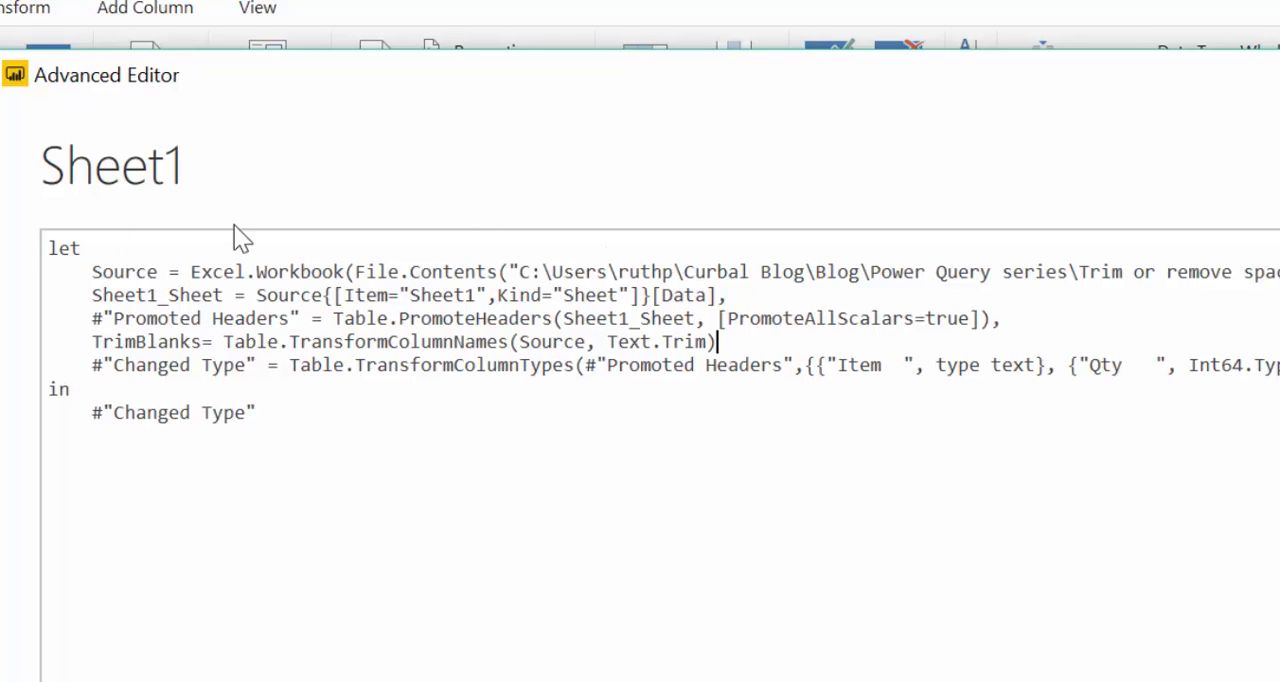
{"action": "mouse_move", "coordinate": [596, 348]}
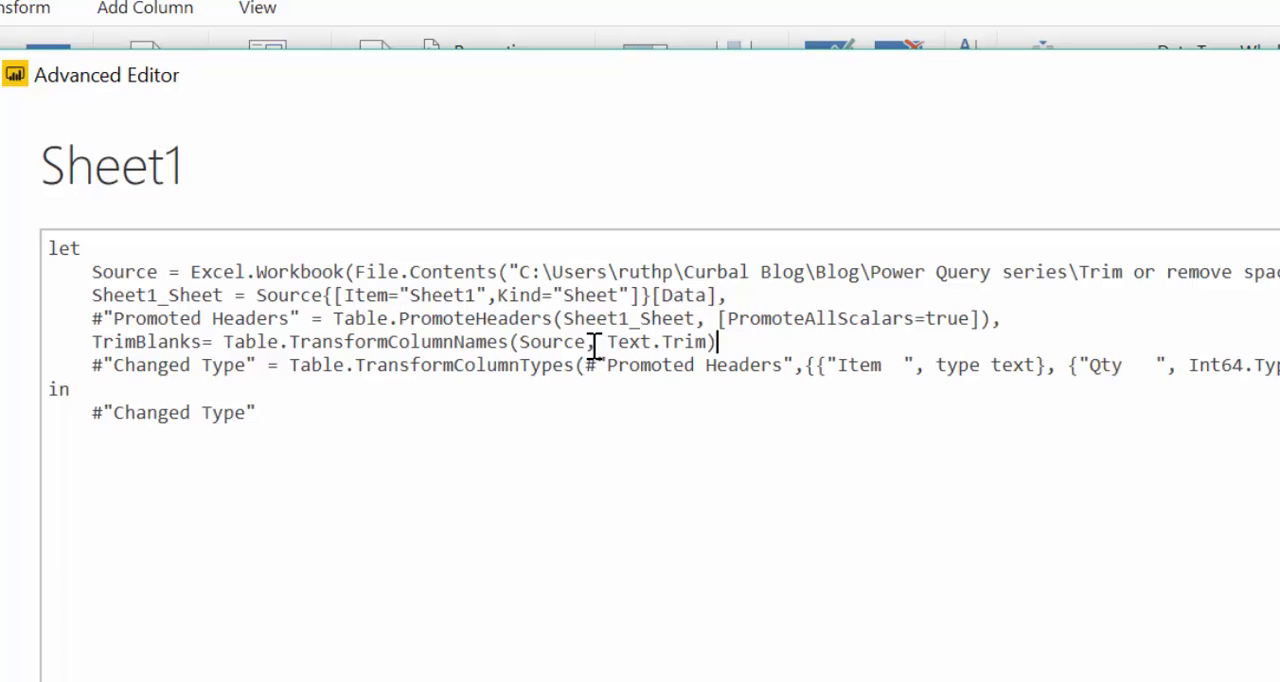
- Replace Source with #"Promoted Headers" in the TrimBlanks line and apply the code with Done
{"action": "double_click", "coordinate": [552, 340]}
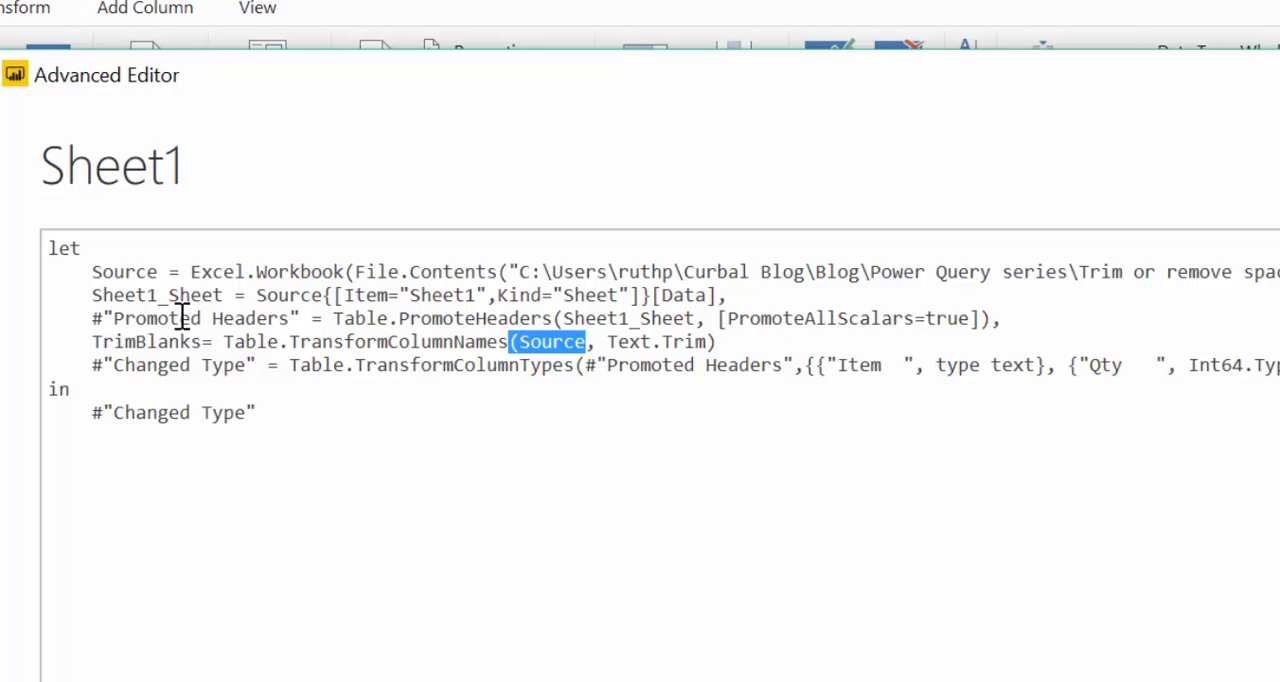
{"action": "mouse_move", "coordinate": [204, 294]}
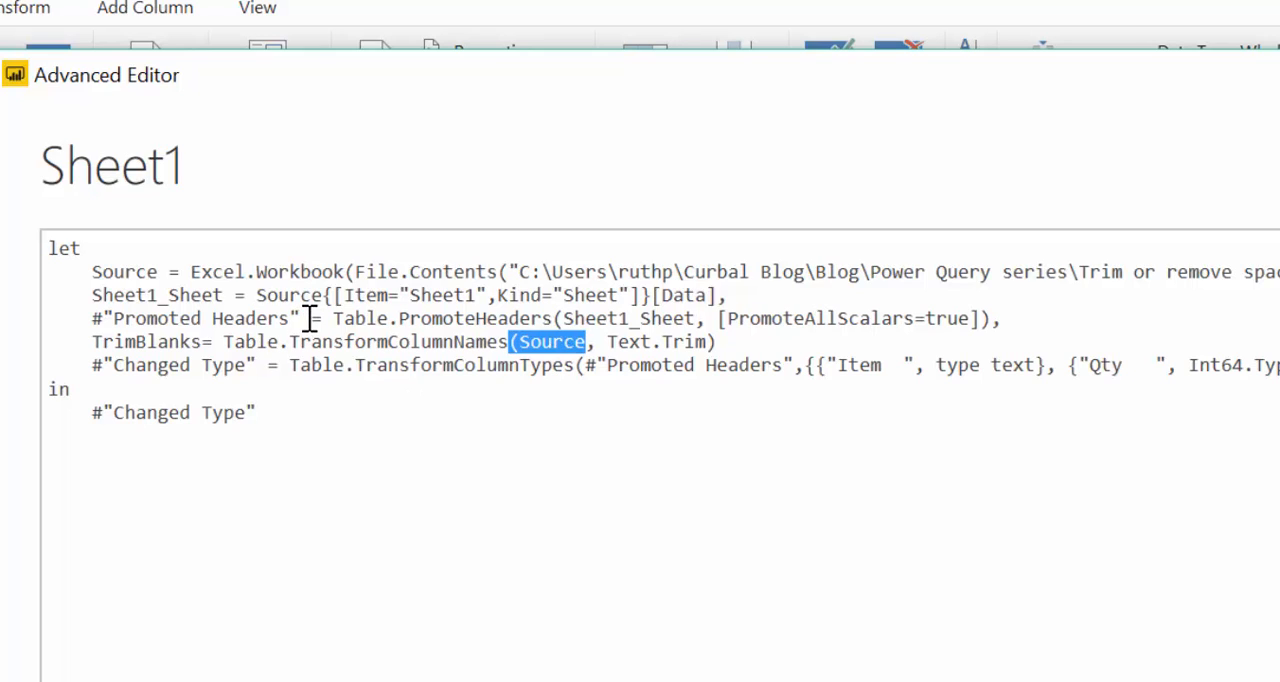
{"action": "double_click", "coordinate": [196, 318]}
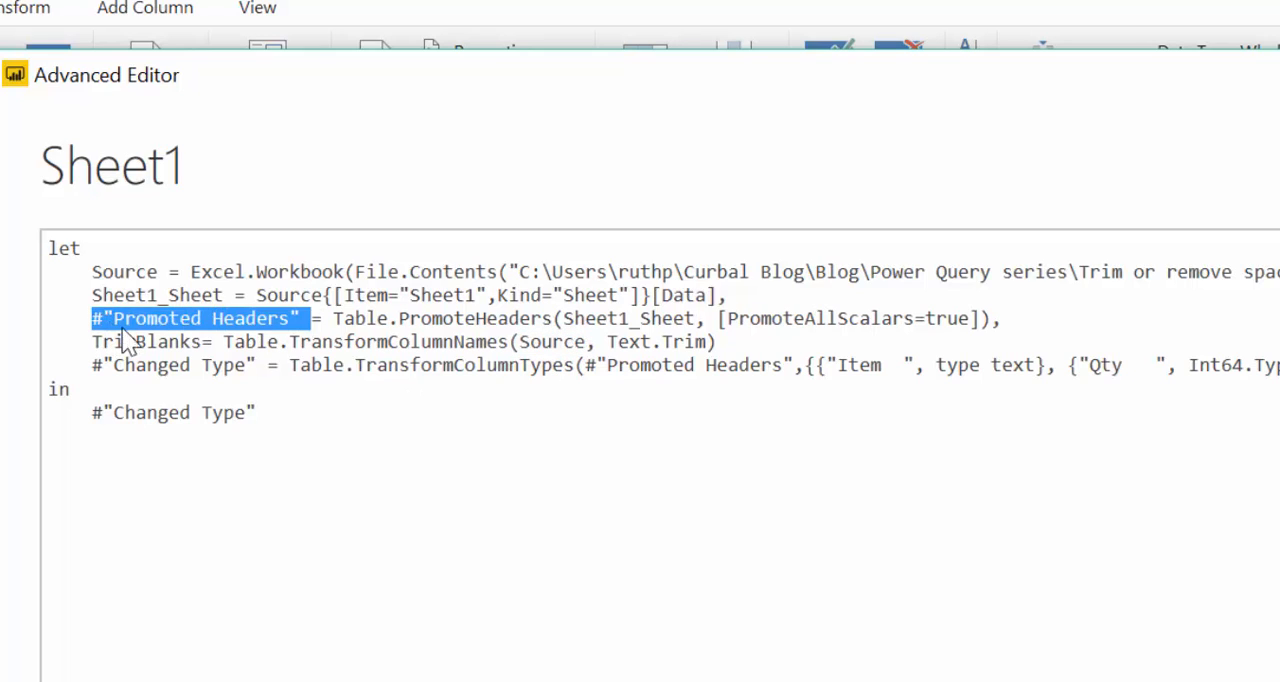
{"action": "left_click", "coordinate": [604, 294]}
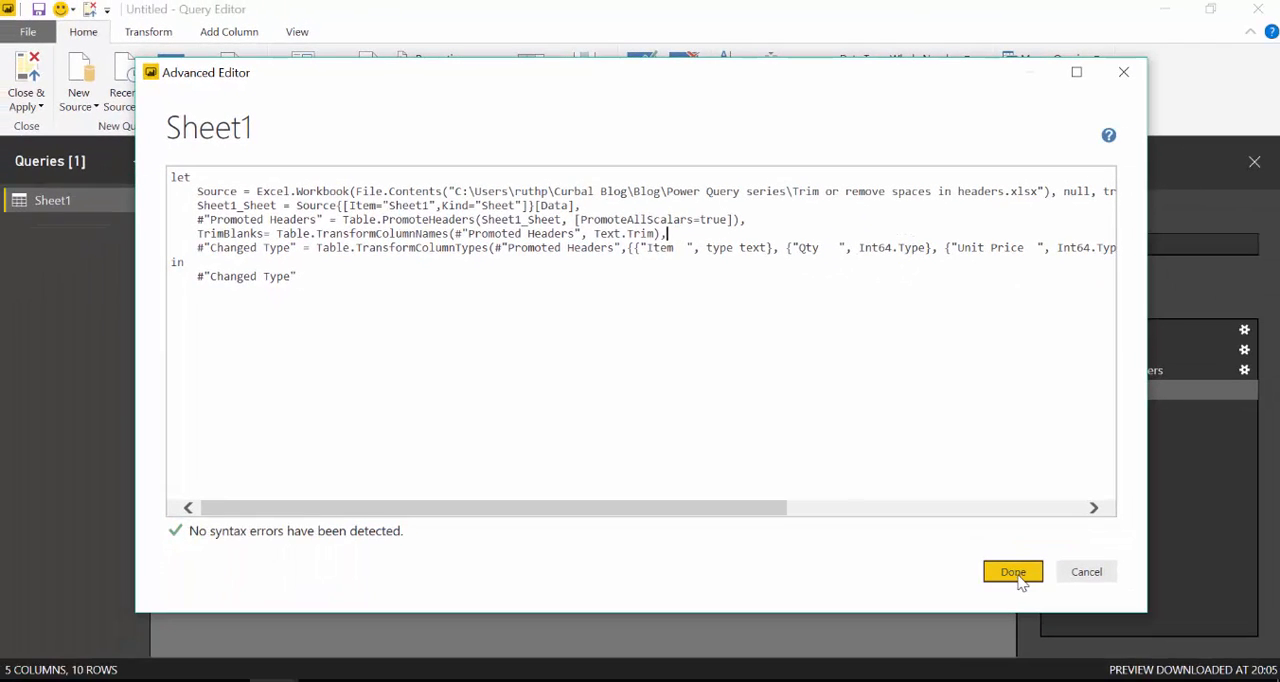
{"action": "left_click", "coordinate": [1012, 572]}
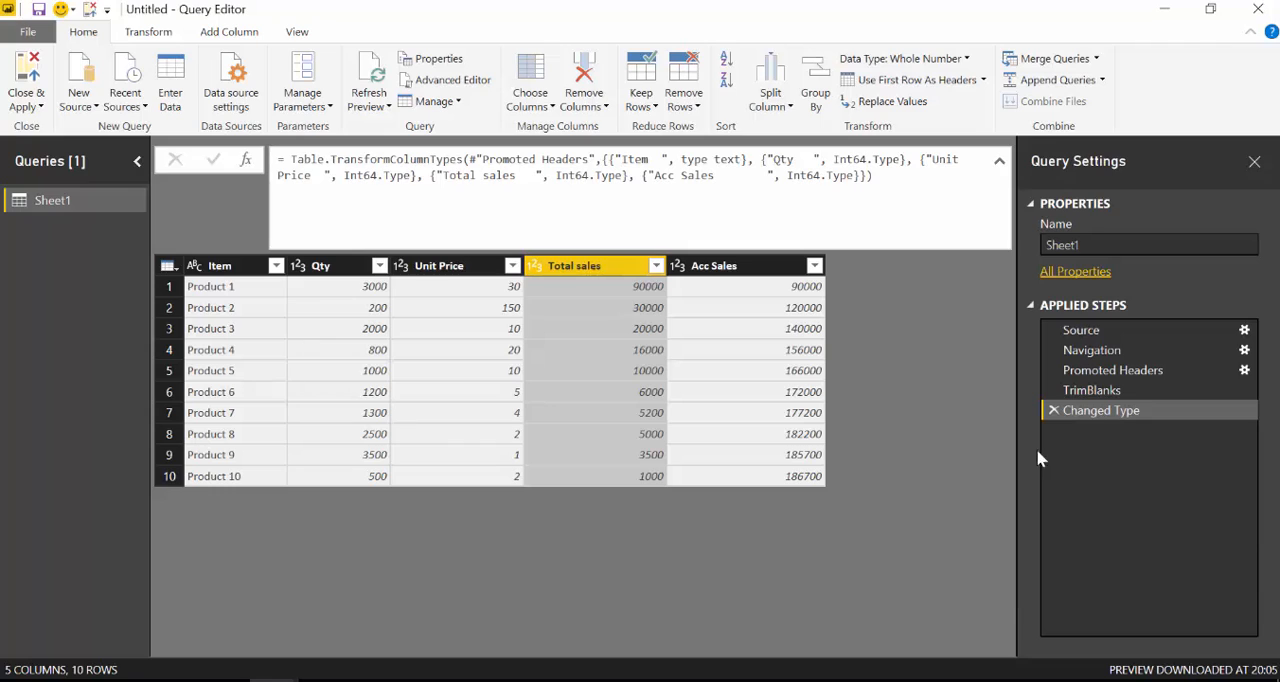
{"action": "mouse_move", "coordinate": [1100, 410]}
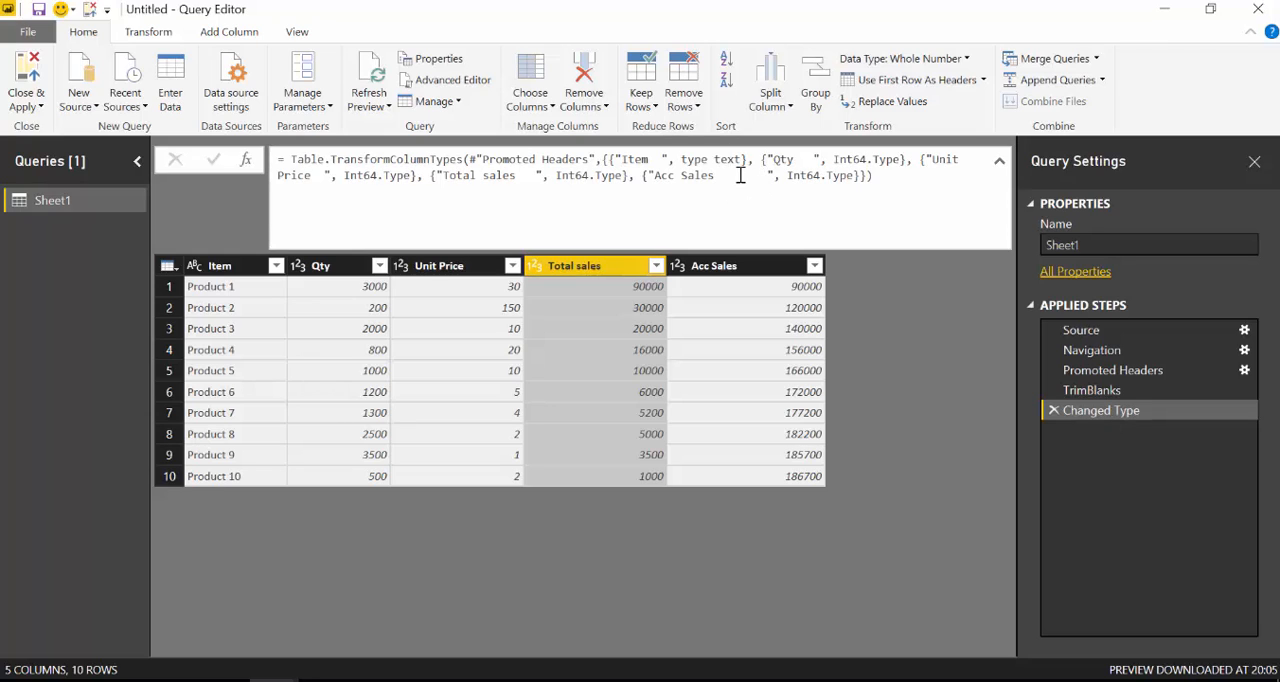
{"action": "double_click", "coordinate": [740, 176]}
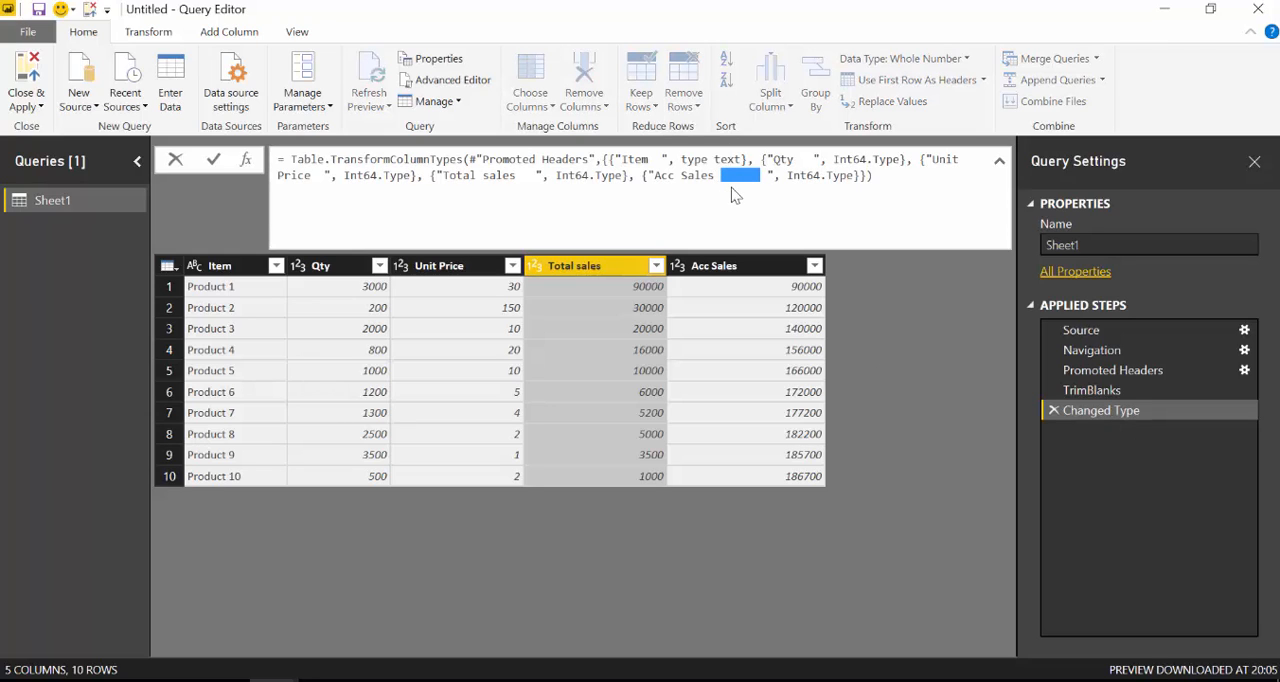
{"action": "mouse_move", "coordinate": [736, 184]}
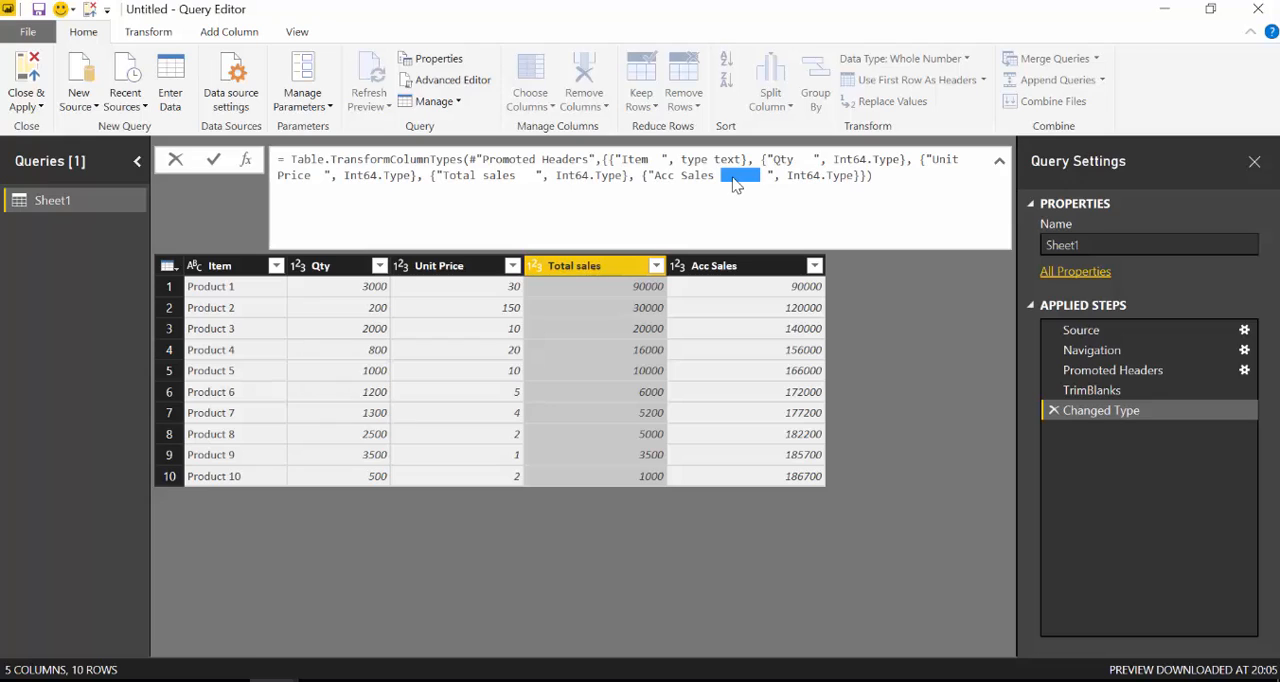
{"action": "mouse_move", "coordinate": [1118, 418]}
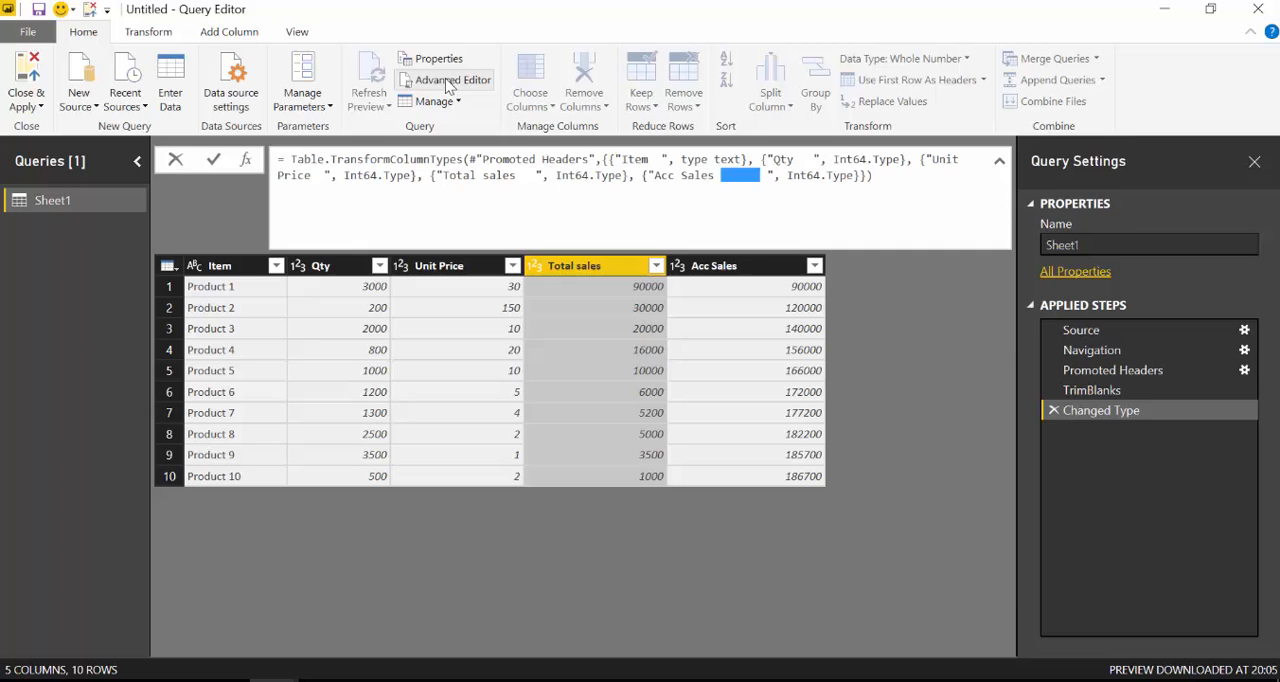
- In the Changed Type line, replace #"Promoted Headers" with TrimBlanks as the input table
{"action": "left_click", "coordinate": [452, 80]}
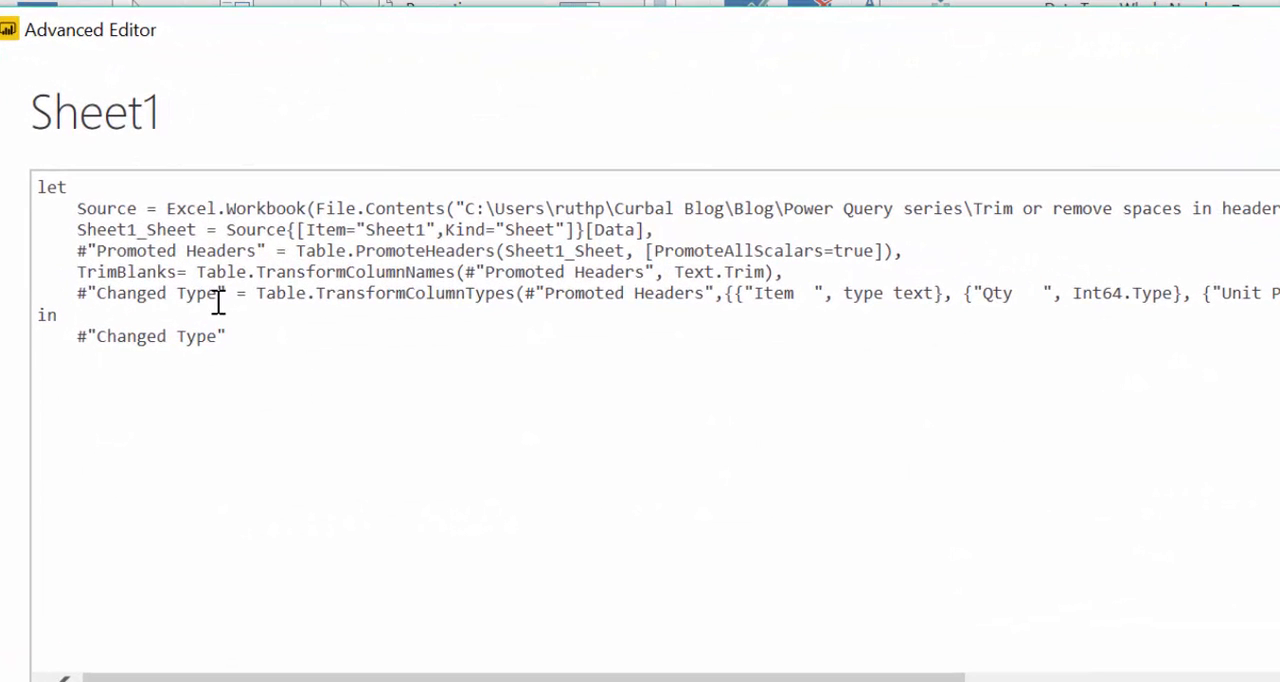
{"action": "double_click", "coordinate": [150, 292]}
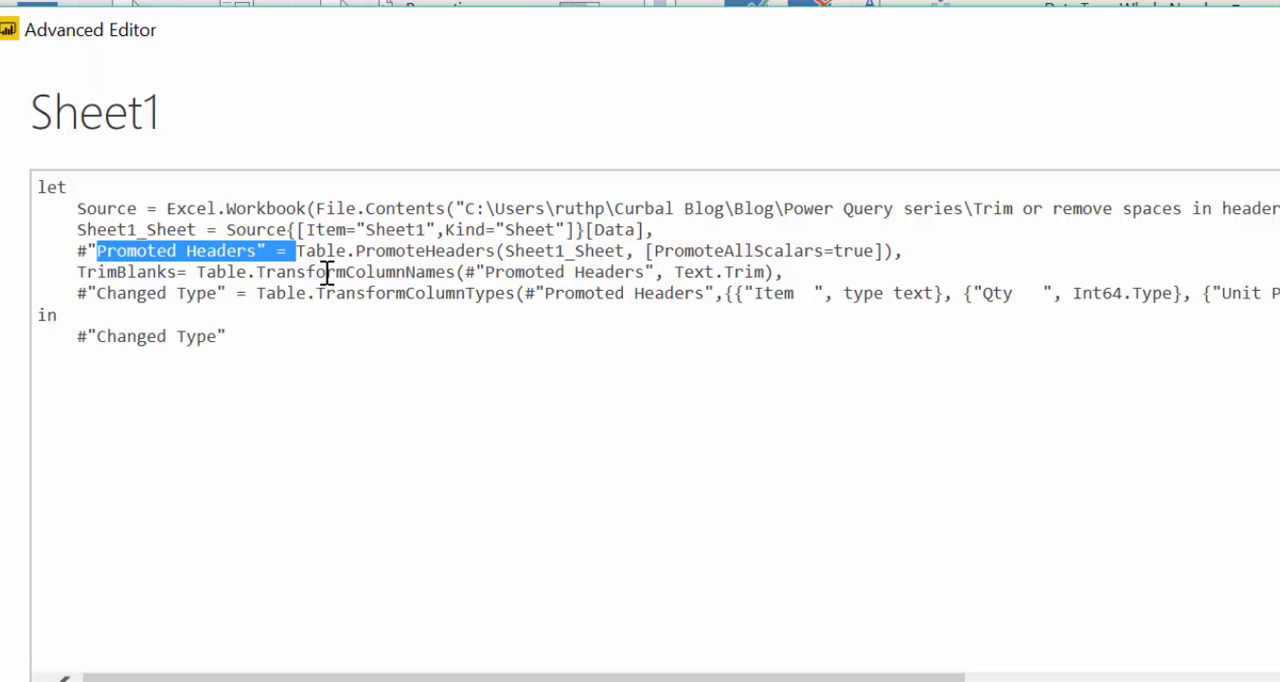
{"action": "double_click", "coordinate": [130, 272]}
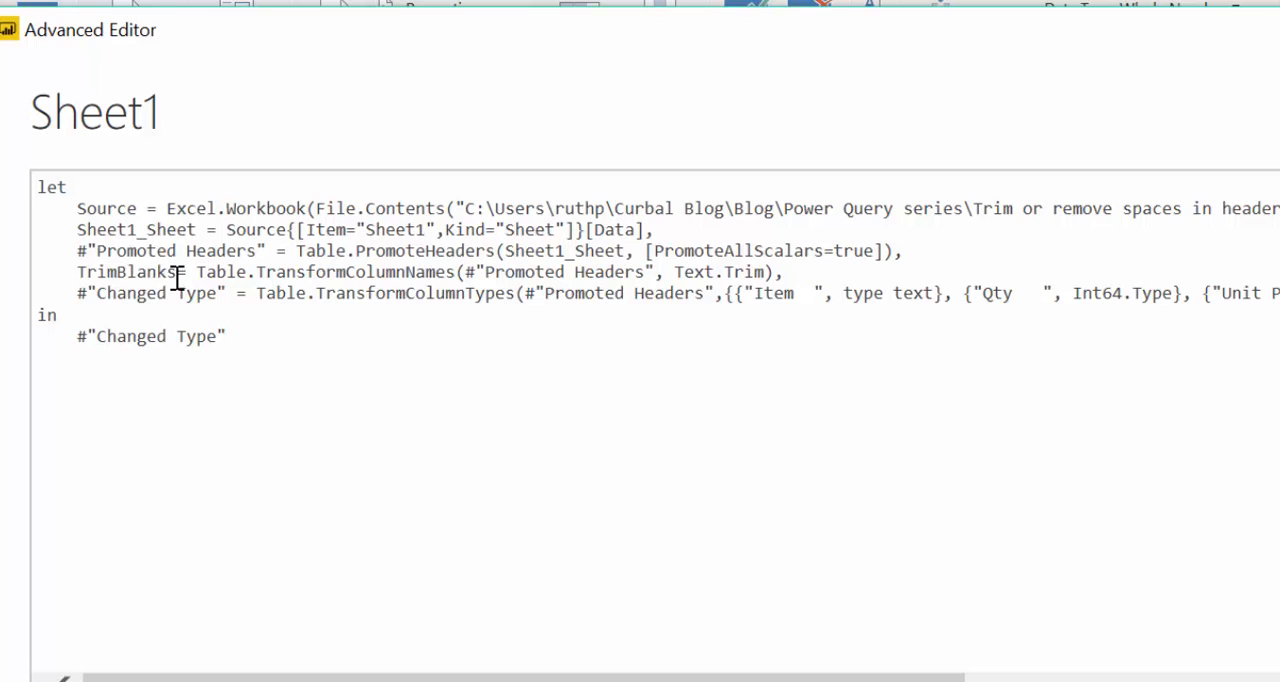
{"action": "double_click", "coordinate": [124, 272]}
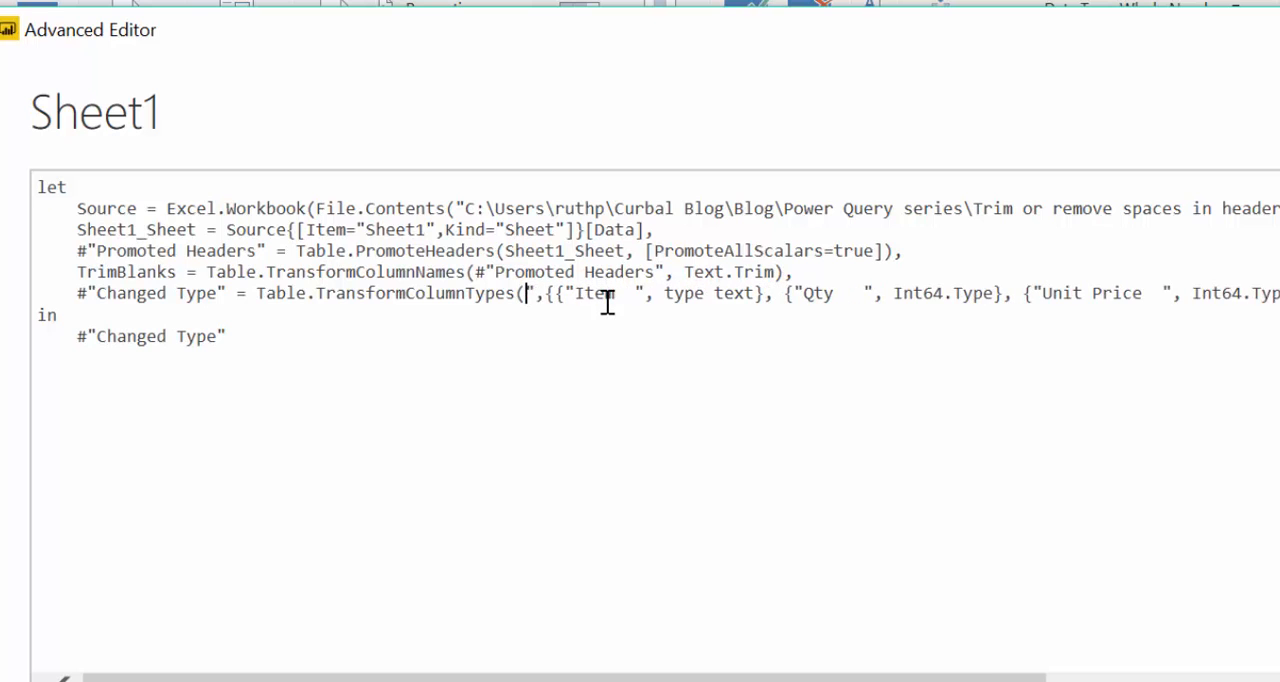
{"action": "type", "text": "TrimBlanks"}
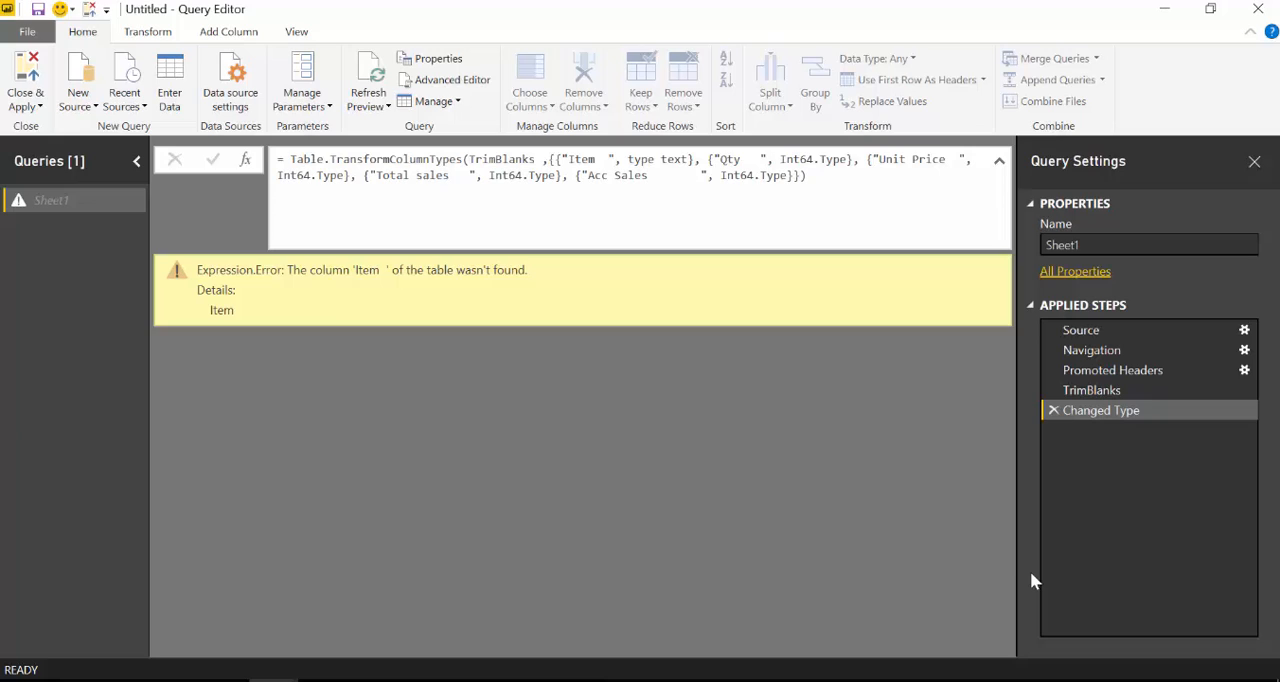
{"action": "mouse_move", "coordinate": [410, 290]}
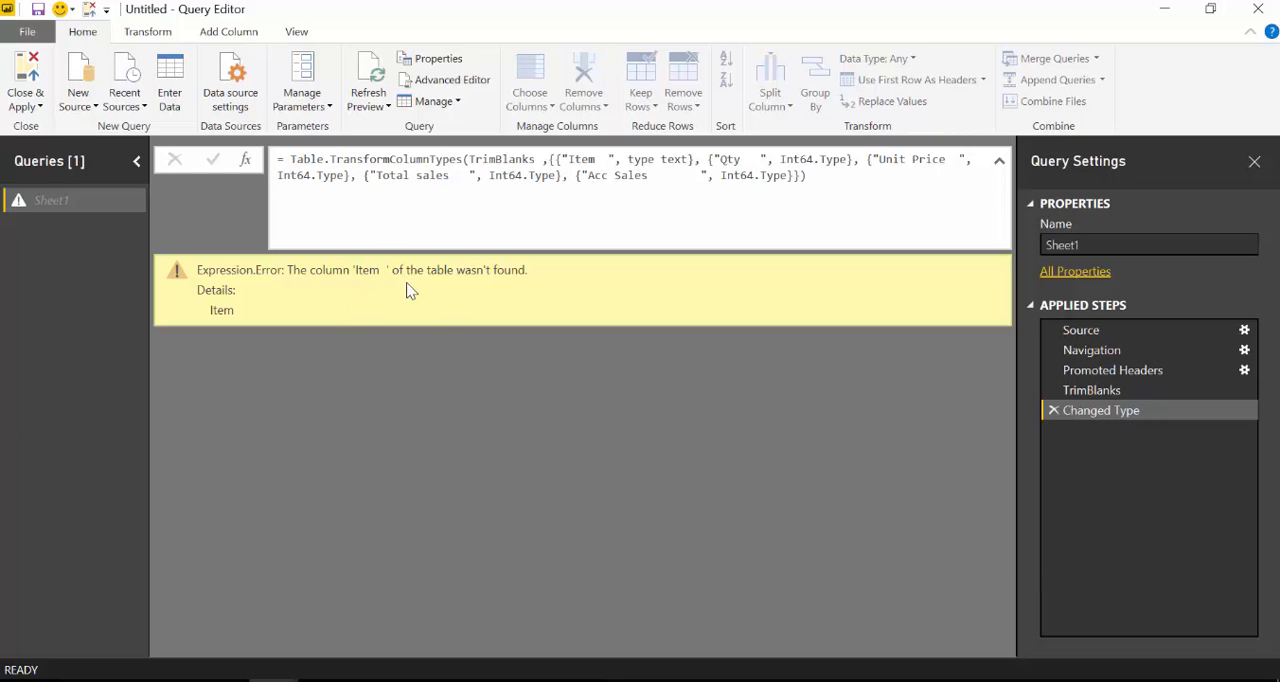
{"action": "mouse_move", "coordinate": [608, 164]}
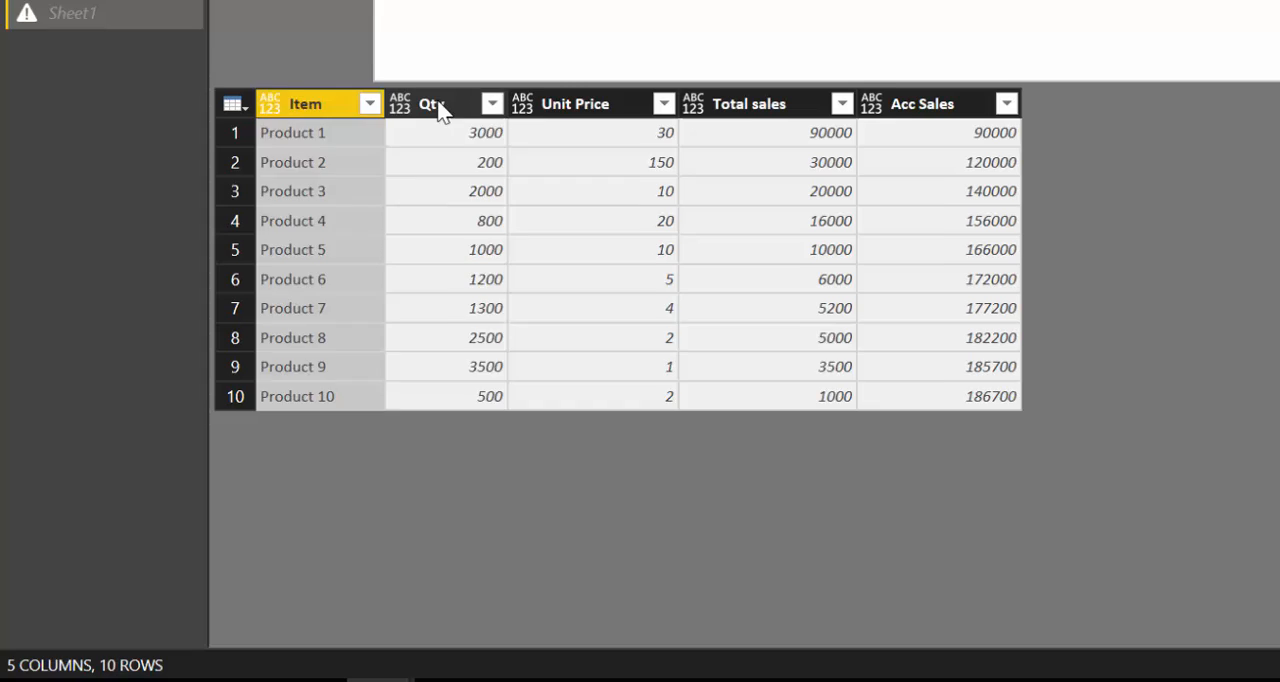
- Check Qty, Unit Price and Acc Sales names for spaces and set Item to Text
{"action": "left_click", "coordinate": [576, 104]}
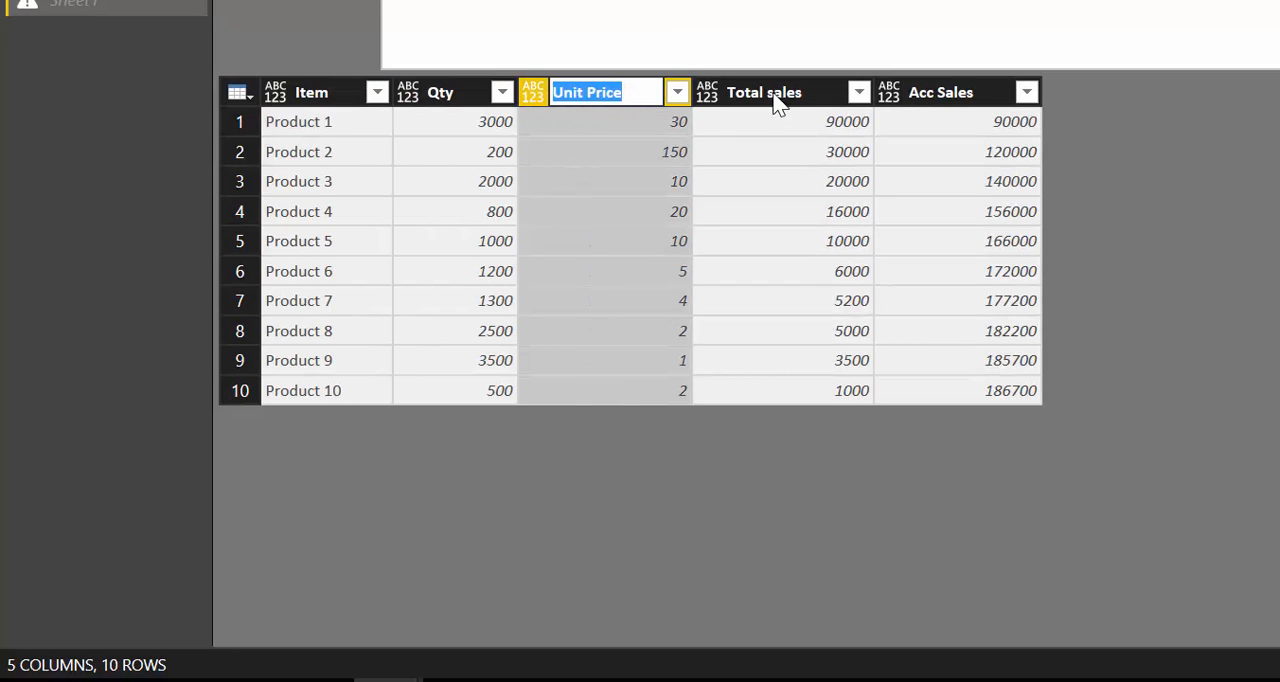
{"action": "left_click", "coordinate": [940, 92]}
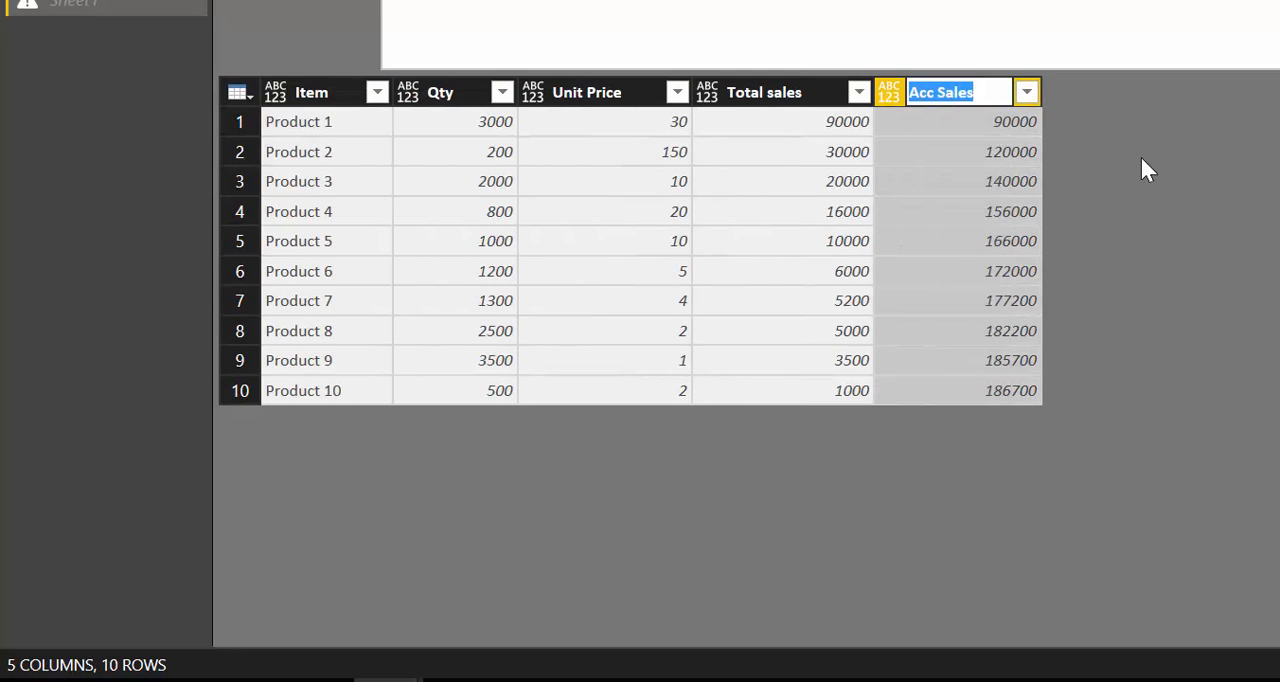
{"action": "left_click", "coordinate": [312, 92]}
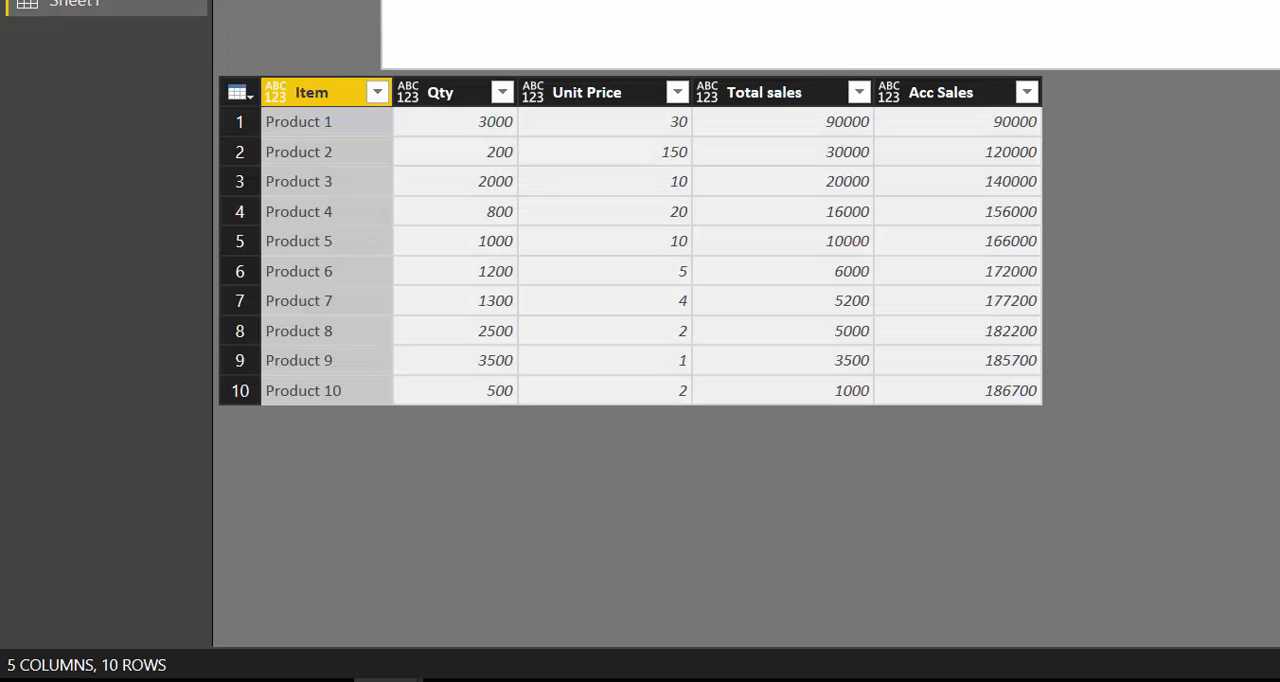
{"action": "mouse_move", "coordinate": [920, 104]}
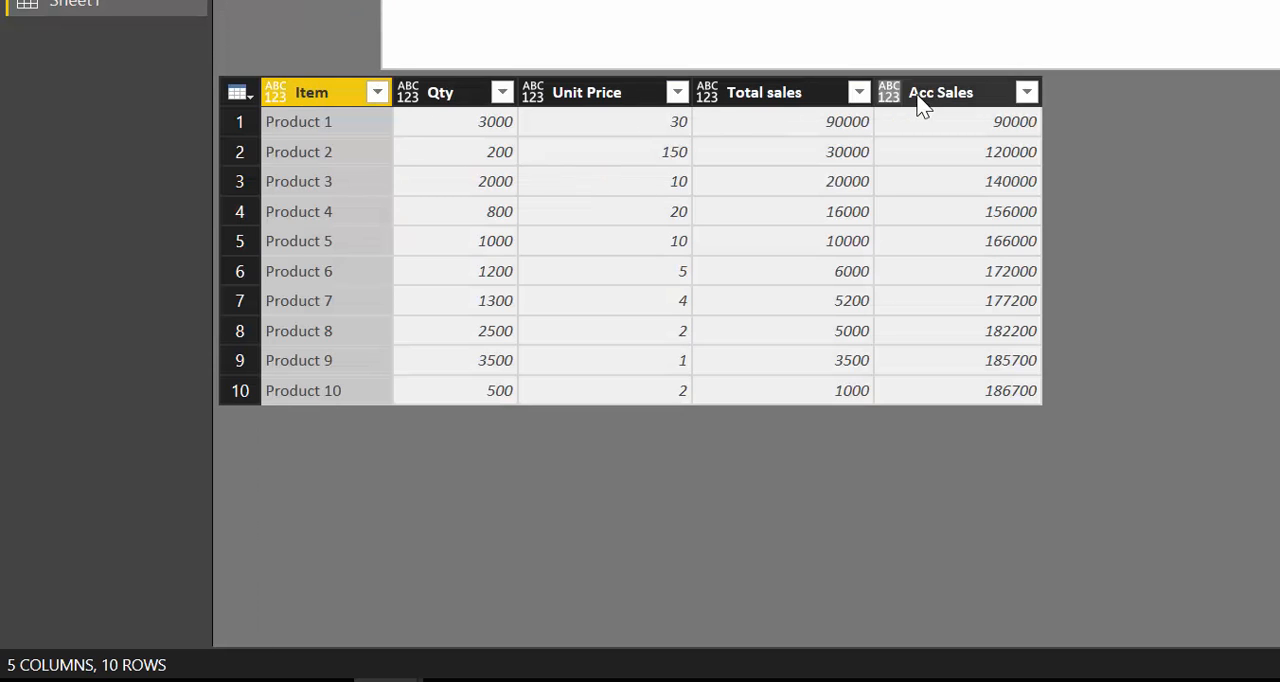
{"action": "left_click", "coordinate": [276, 92]}
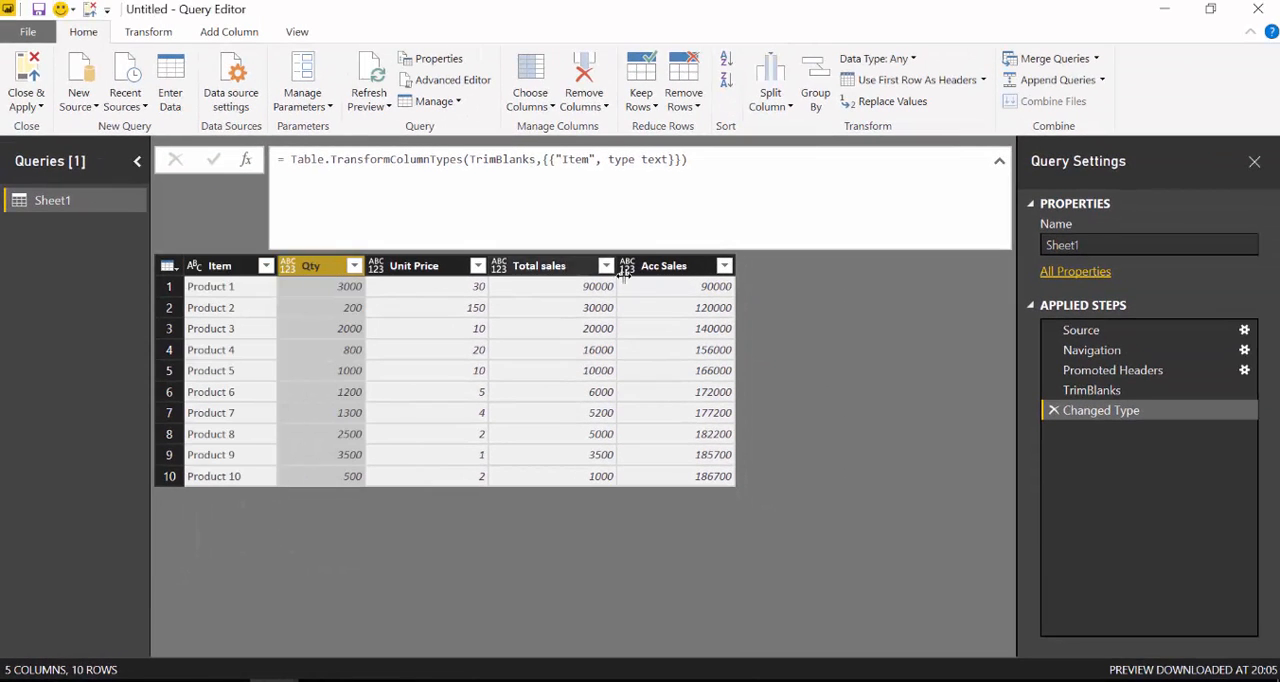
- Set Qty through Acc Sales to Whole Number and view the TrimBlanks step's result
{"action": "left_click", "coordinate": [876, 58]}
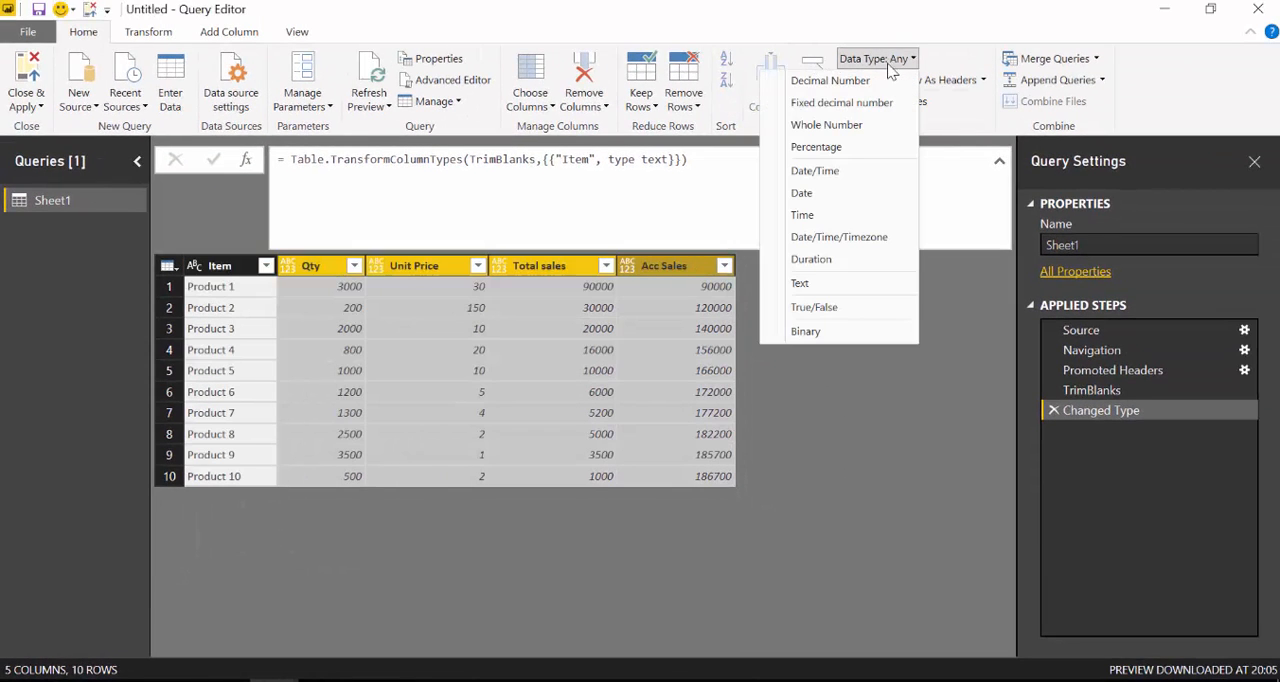
{"action": "left_click", "coordinate": [826, 124]}
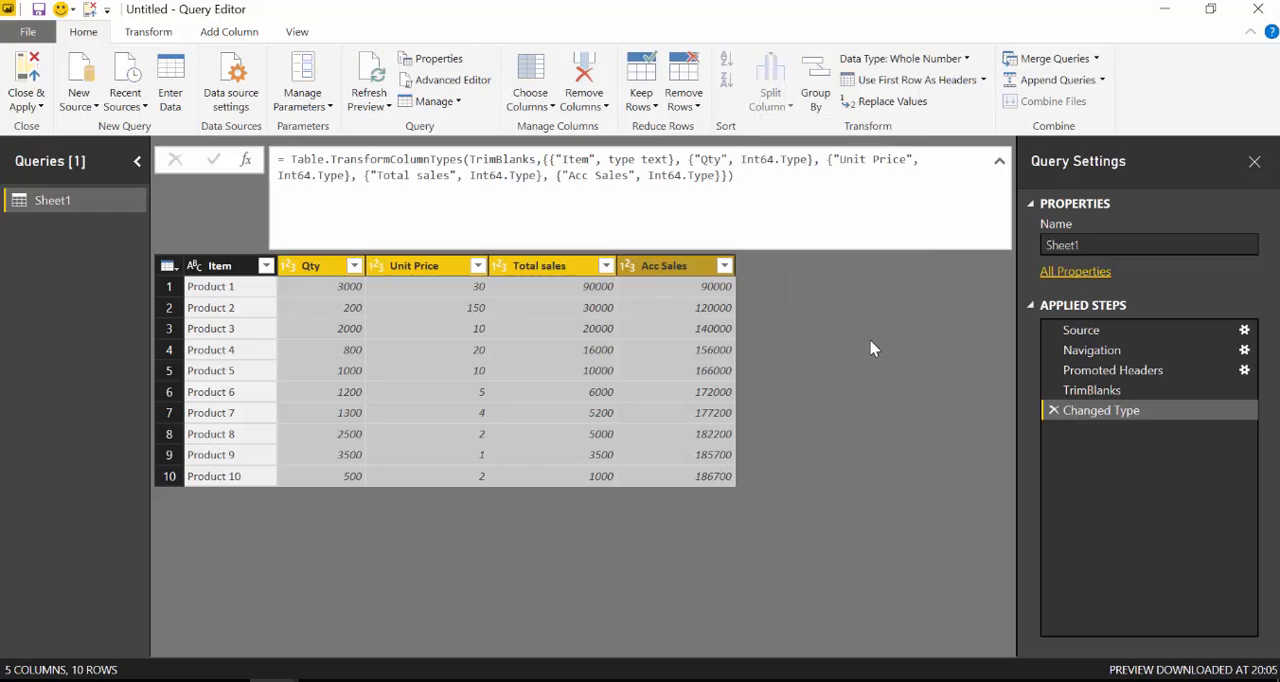
{"action": "left_click", "coordinate": [1092, 390]}
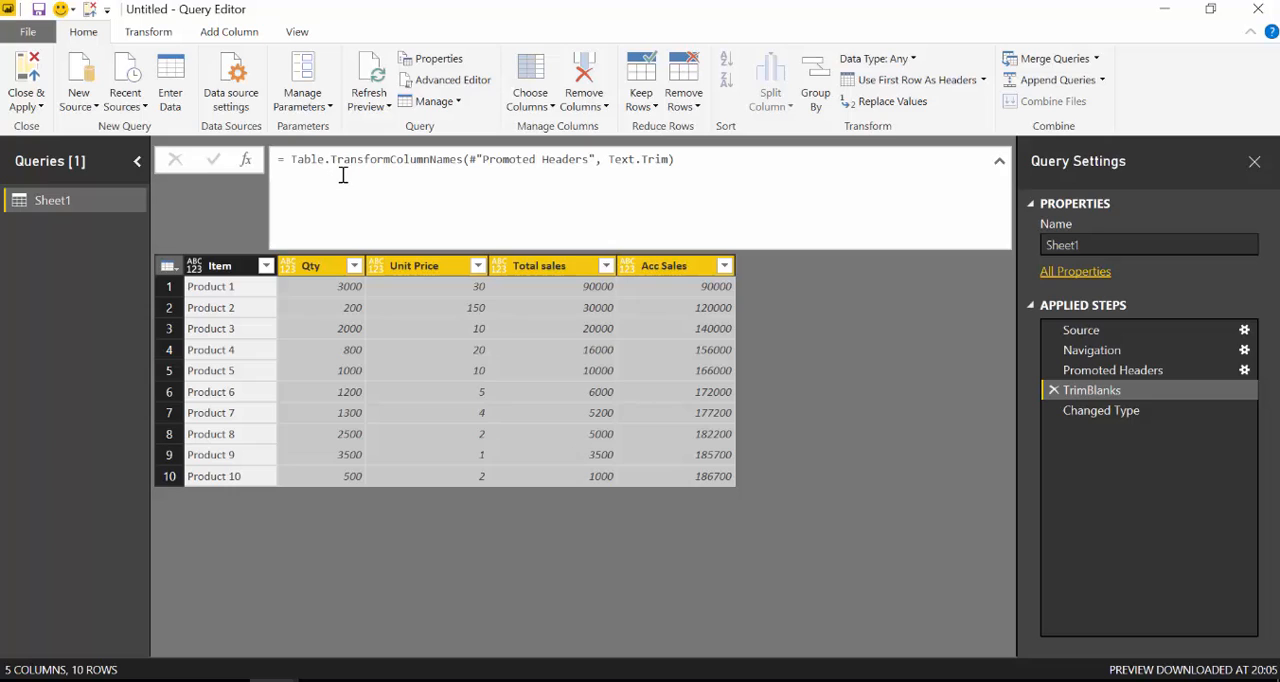
{"action": "mouse_move", "coordinate": [336, 188]}
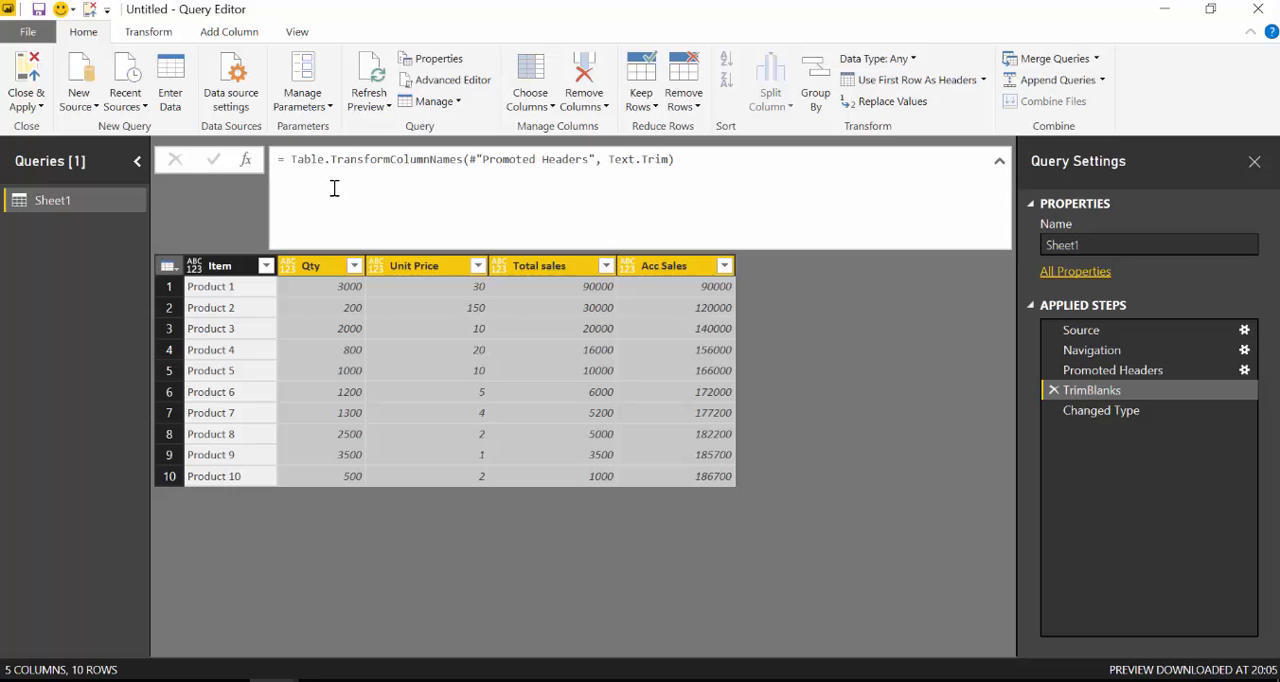